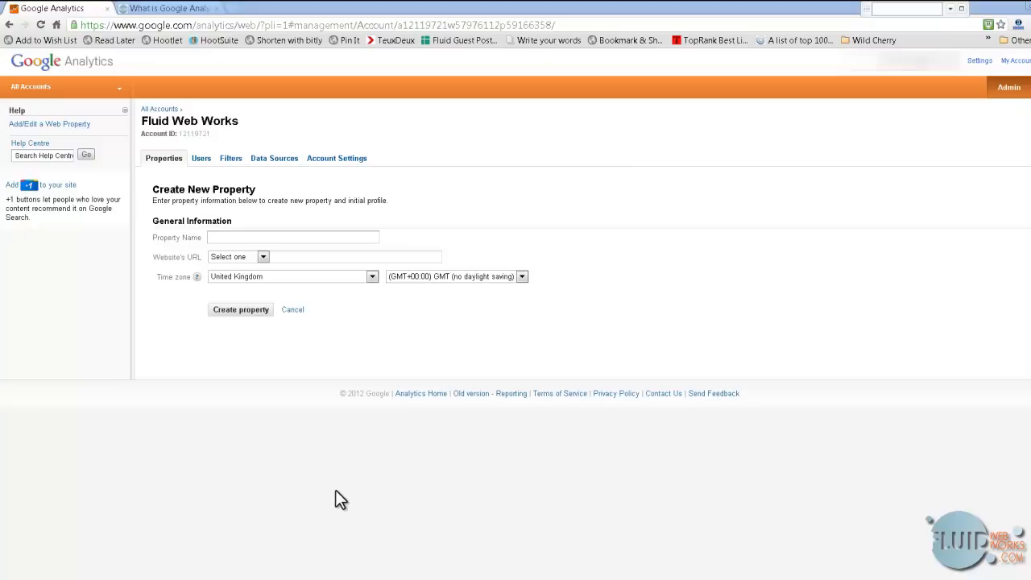
mouse_move(333, 120)
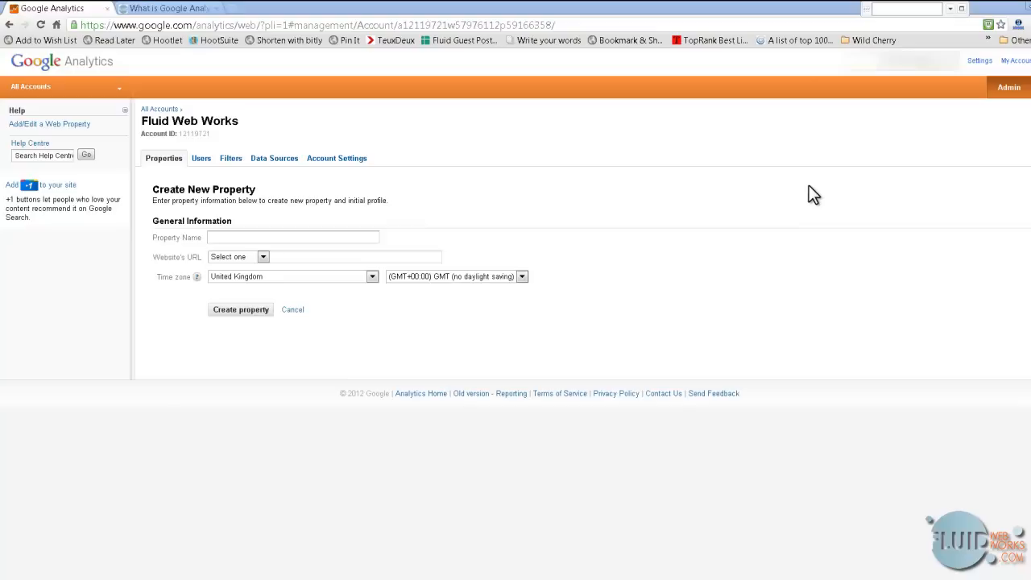
mouse_move(1020, 87)
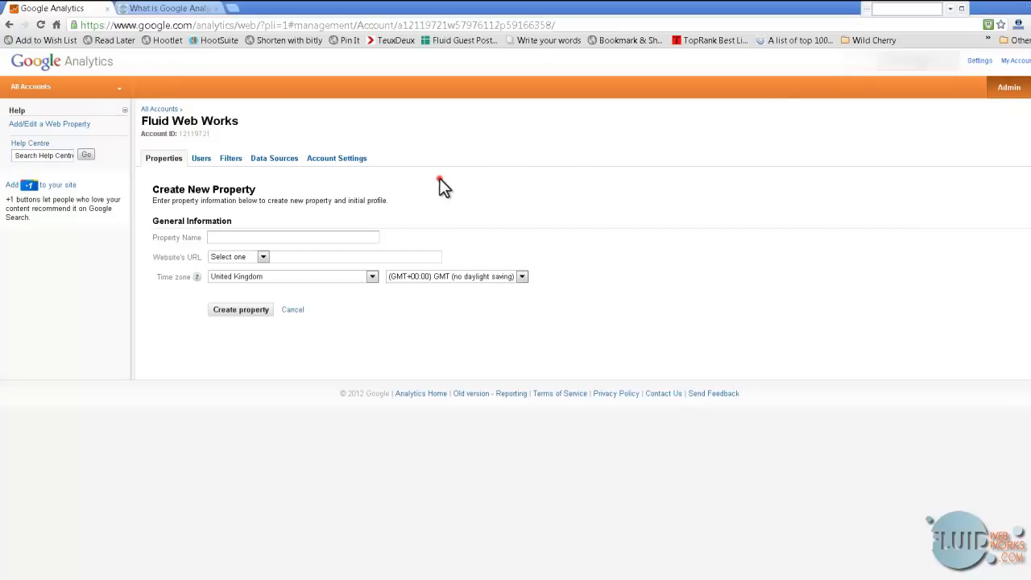
mouse_move(206, 145)
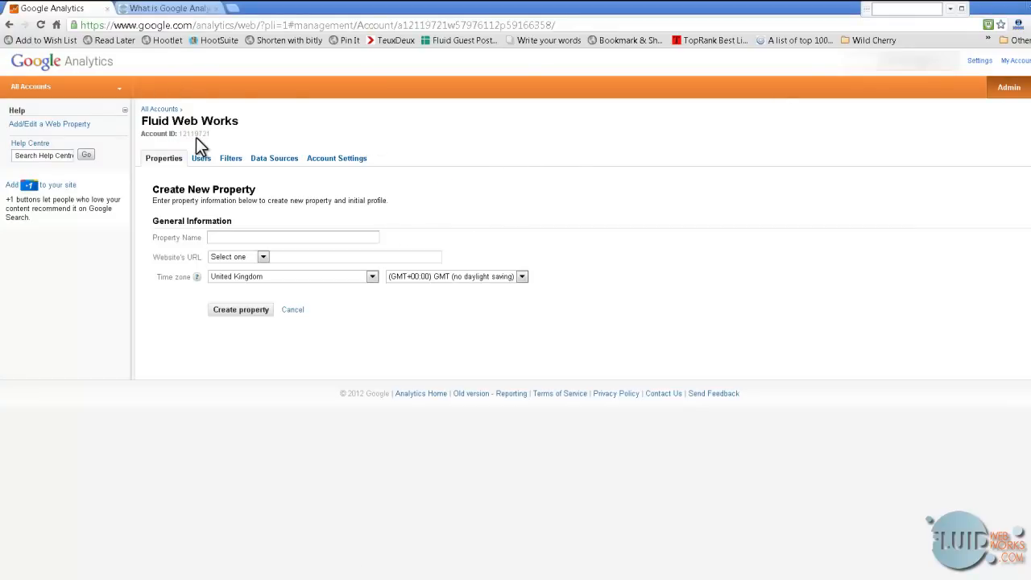
mouse_move(218, 178)
text(Test)
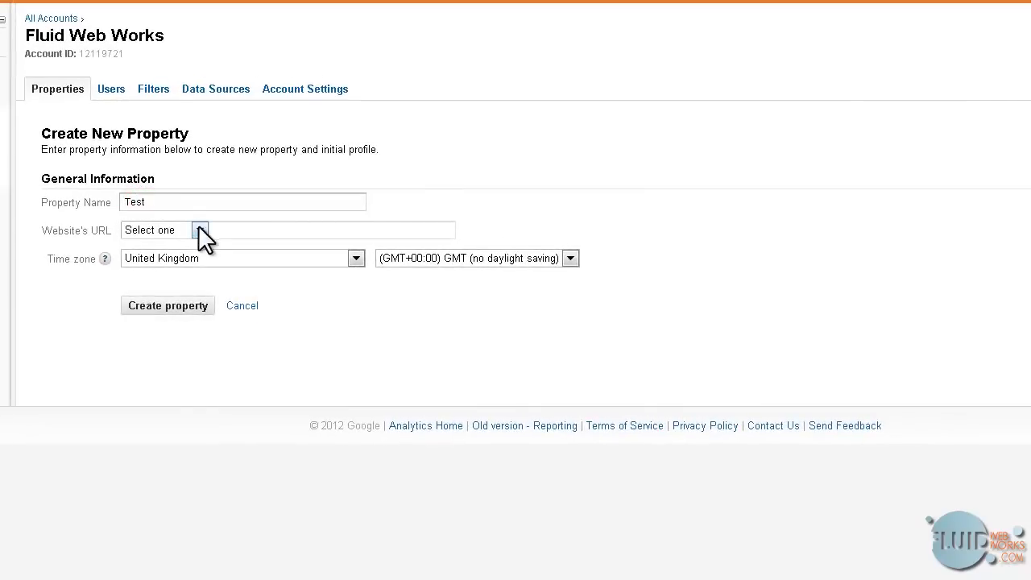
click(200, 229)
text(test)
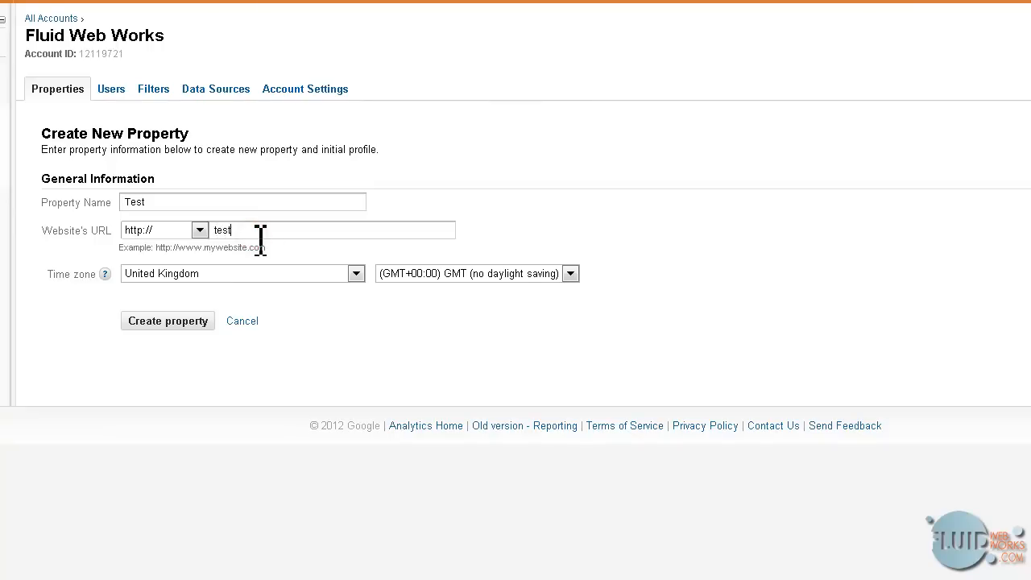
text(.com)
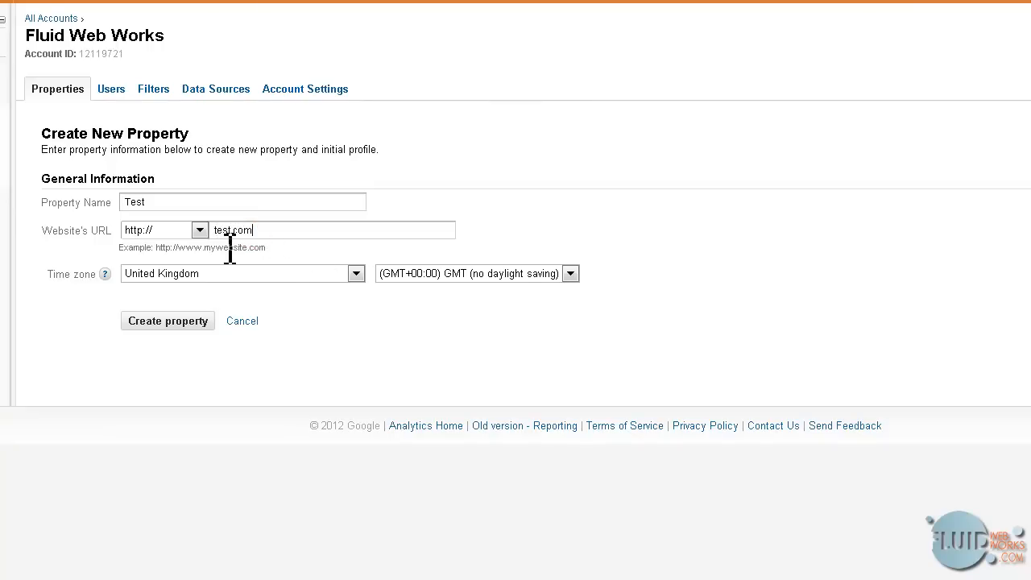
double_click(136, 203)
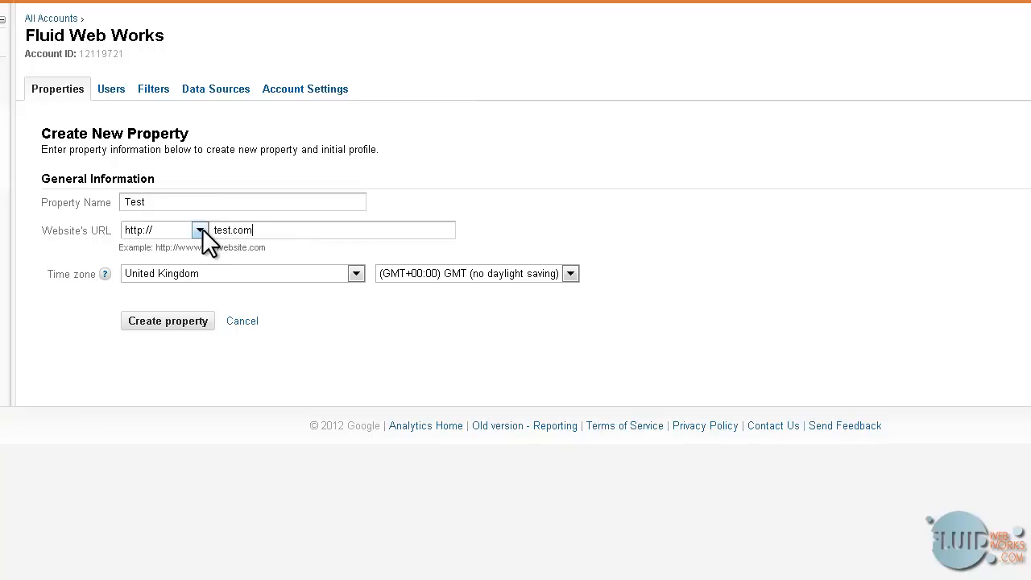
click(200, 229)
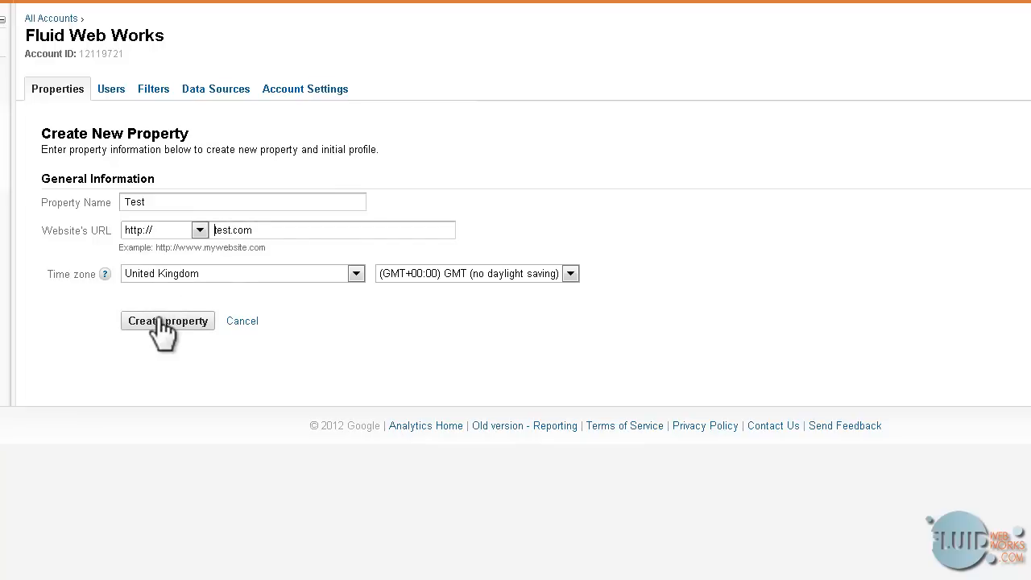
mouse_move(166, 320)
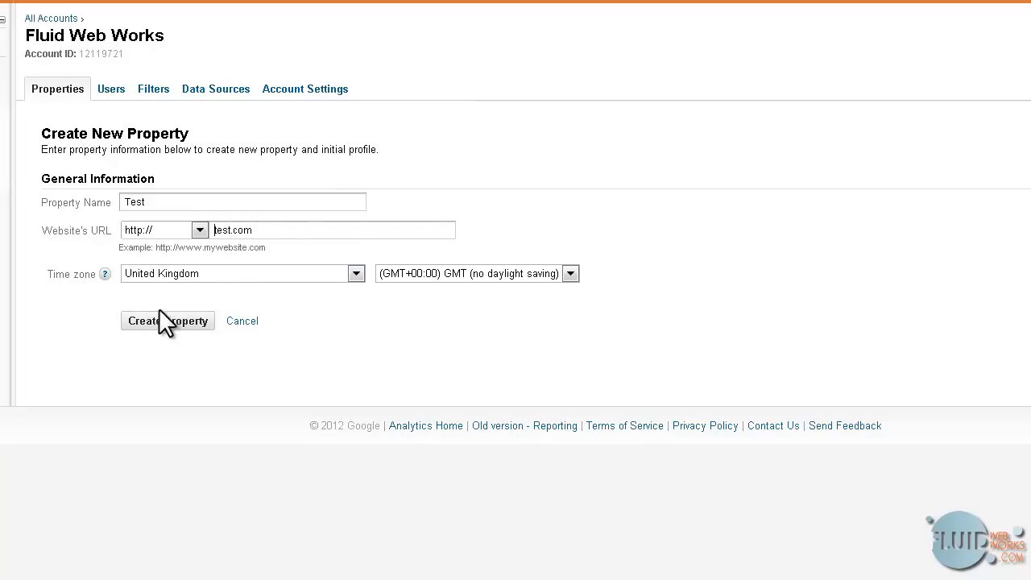
click(168, 320)
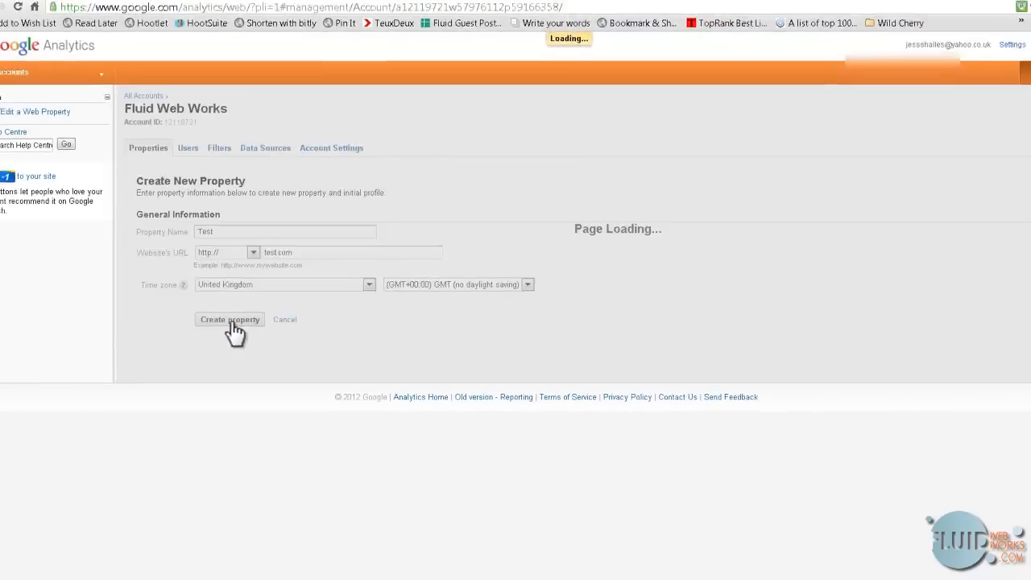
- Select the Test property from the Fluid Web Works list and show its tracking code page
click(229, 319)
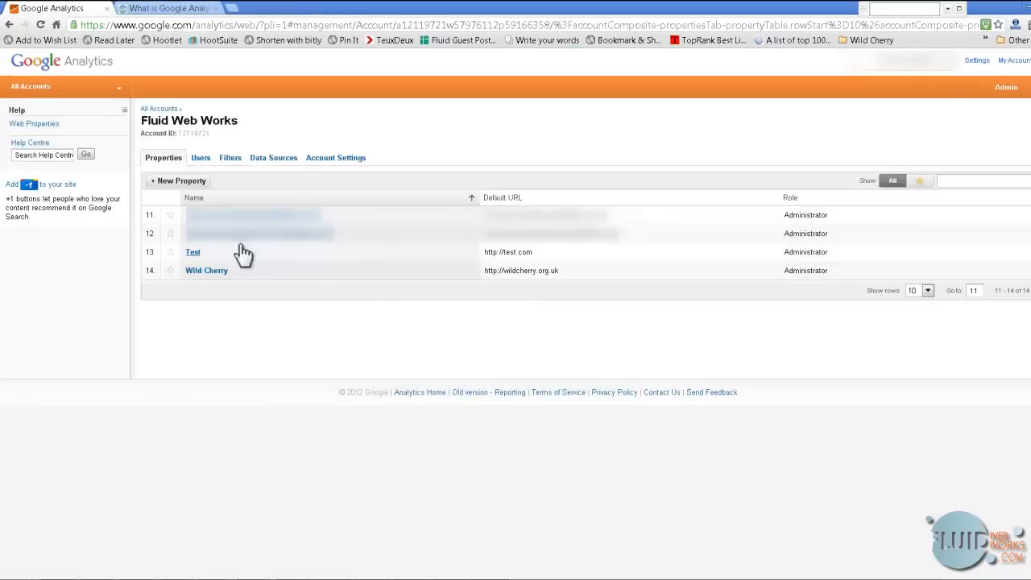
click(194, 251)
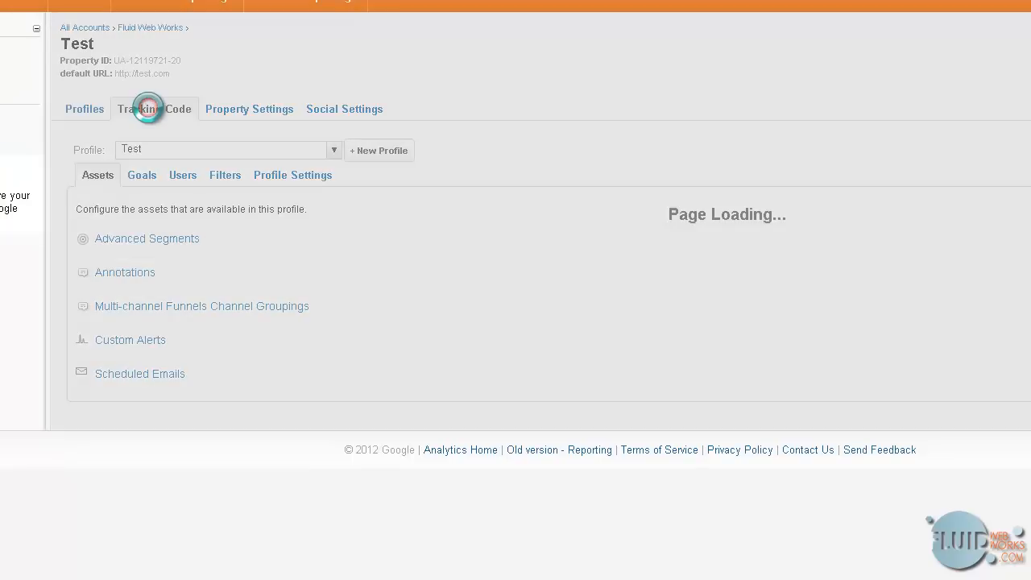
click(145, 110)
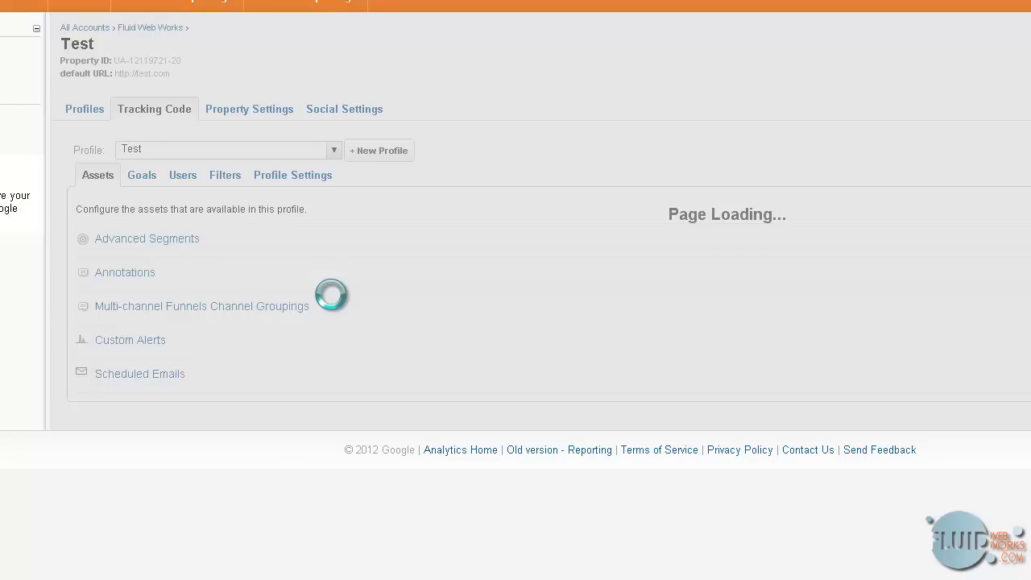
click(155, 110)
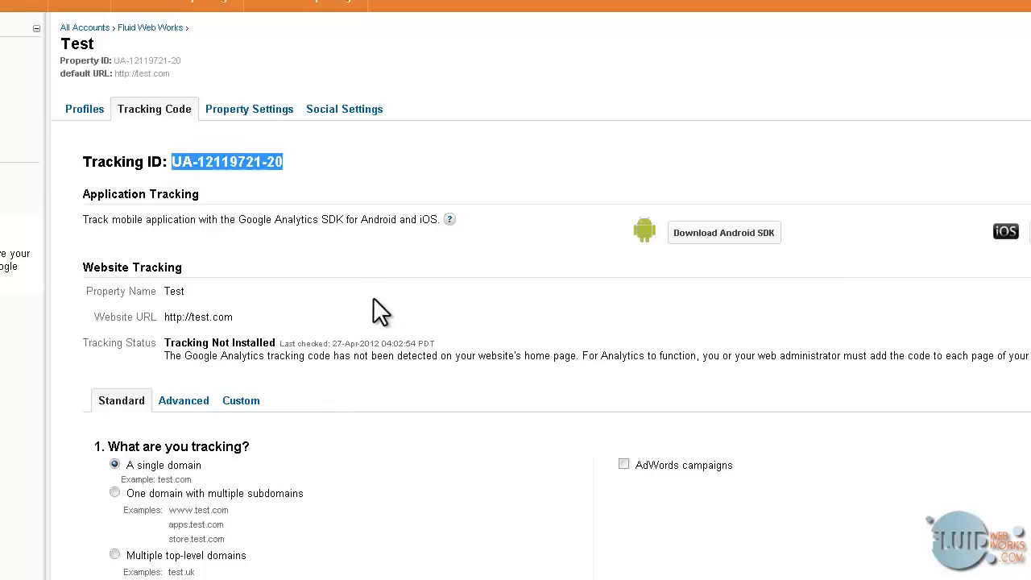
- Select the tracking ID and scroll down through the site code snippet to the emailable instructions
double_click(217, 342)
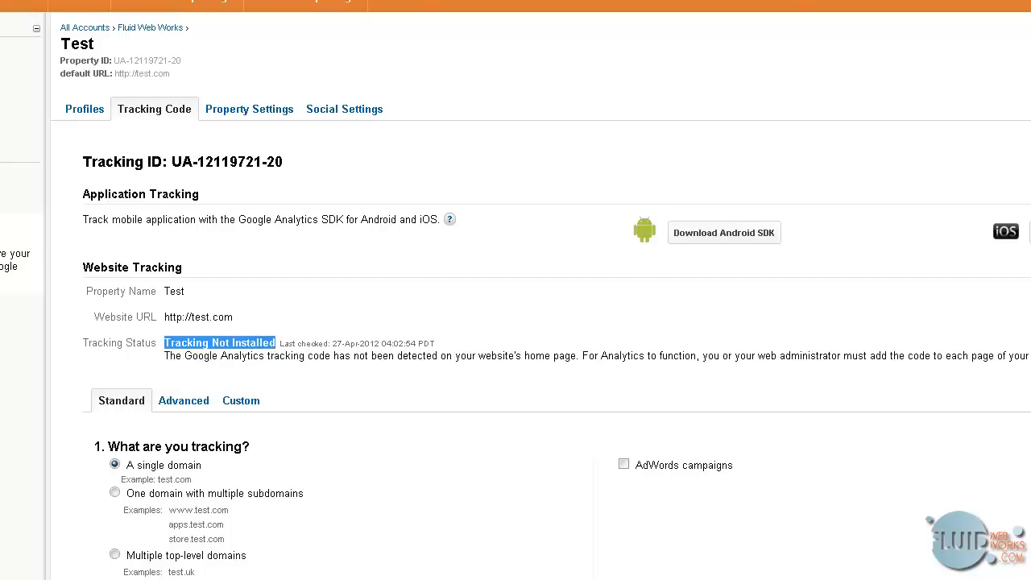
scroll(down, 3)
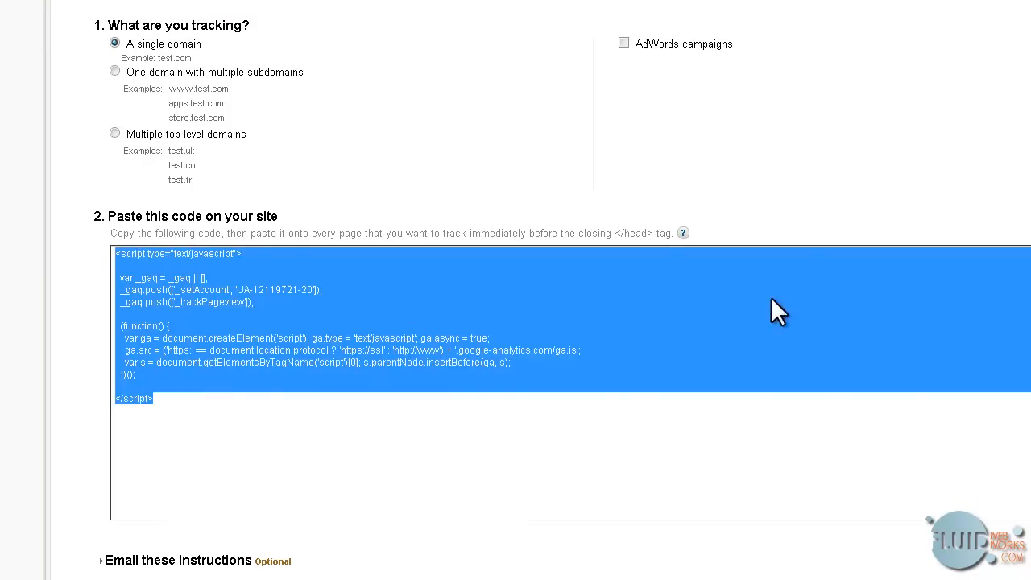
scroll(down, 3)
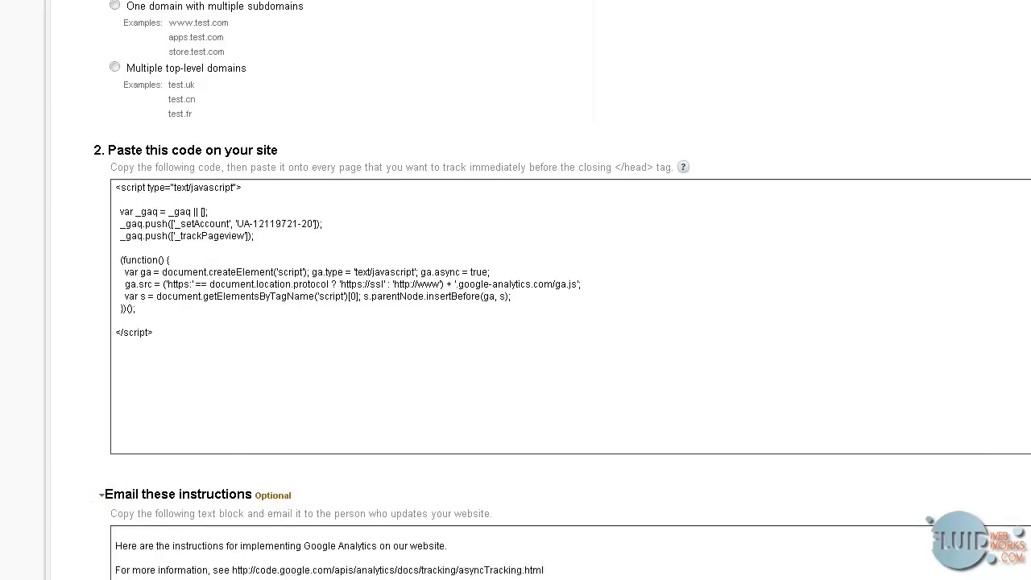
scroll(down, 3)
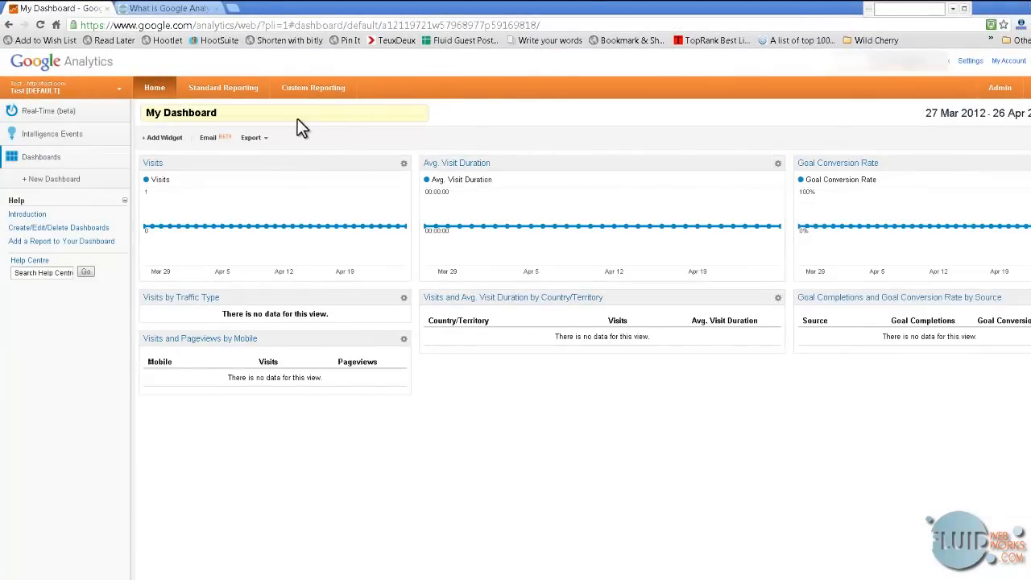
mouse_move(566, 216)
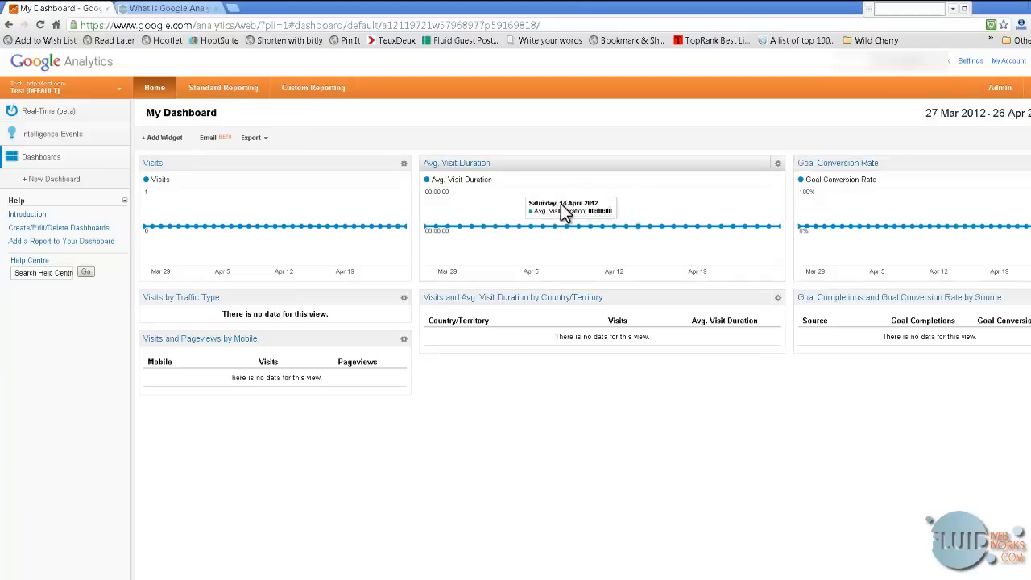
mouse_move(733, 229)
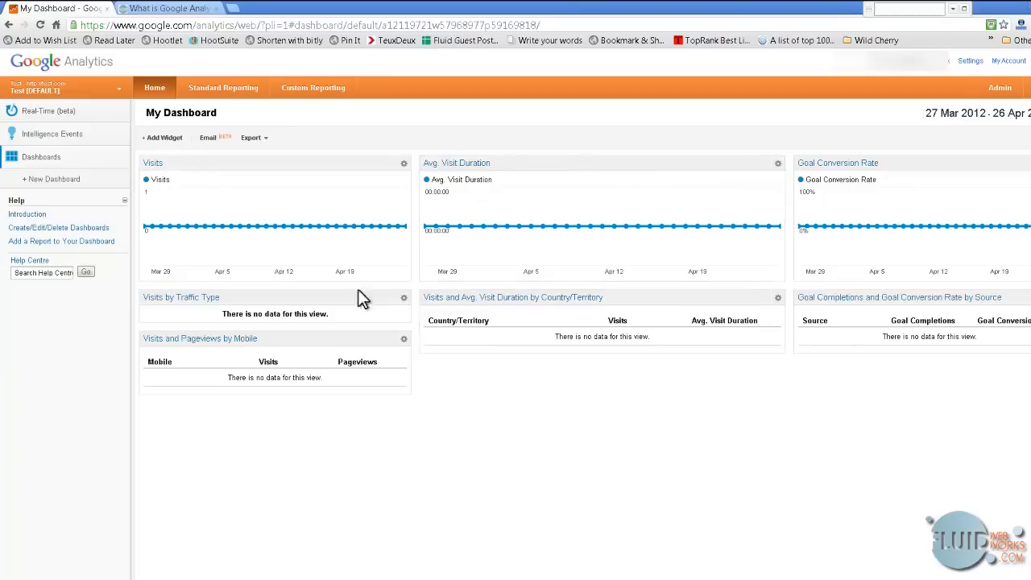
mouse_move(293, 168)
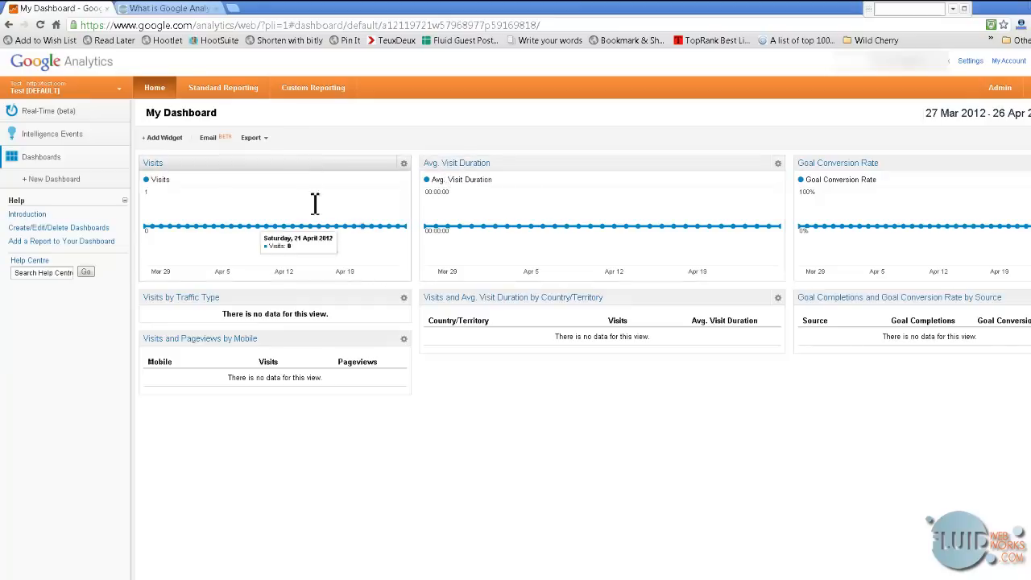
mouse_move(341, 139)
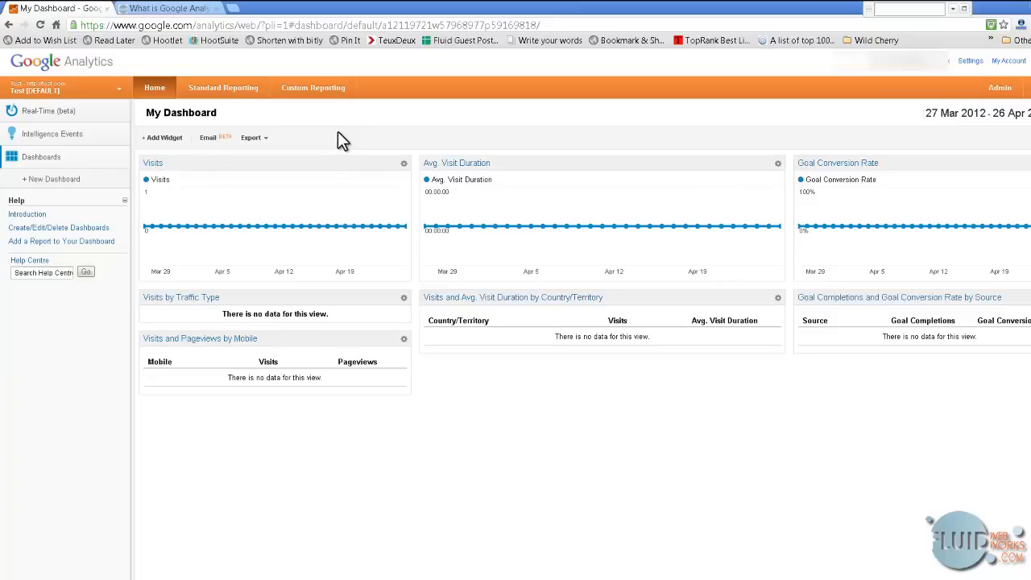
mouse_move(237, 165)
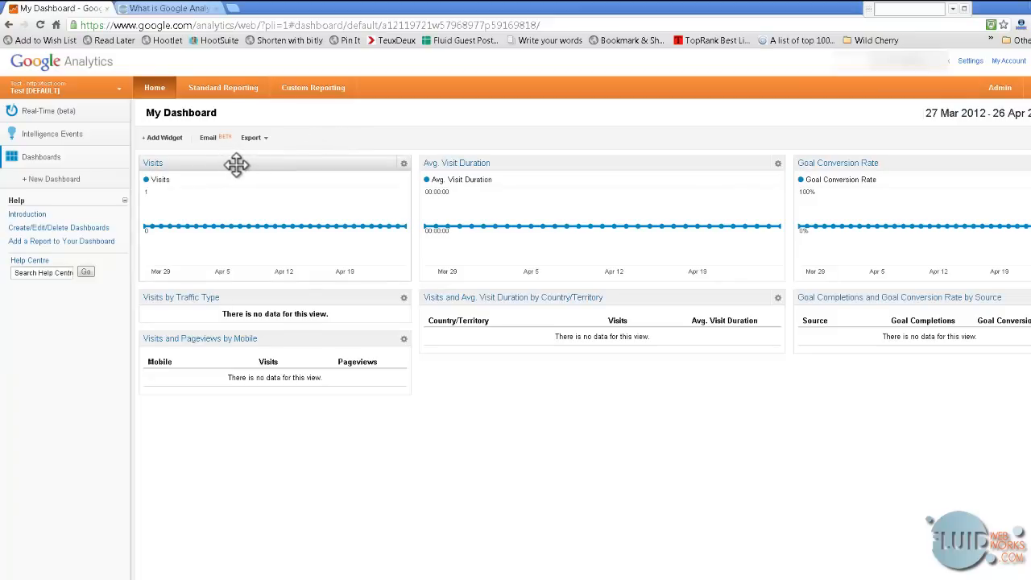
mouse_move(628, 445)
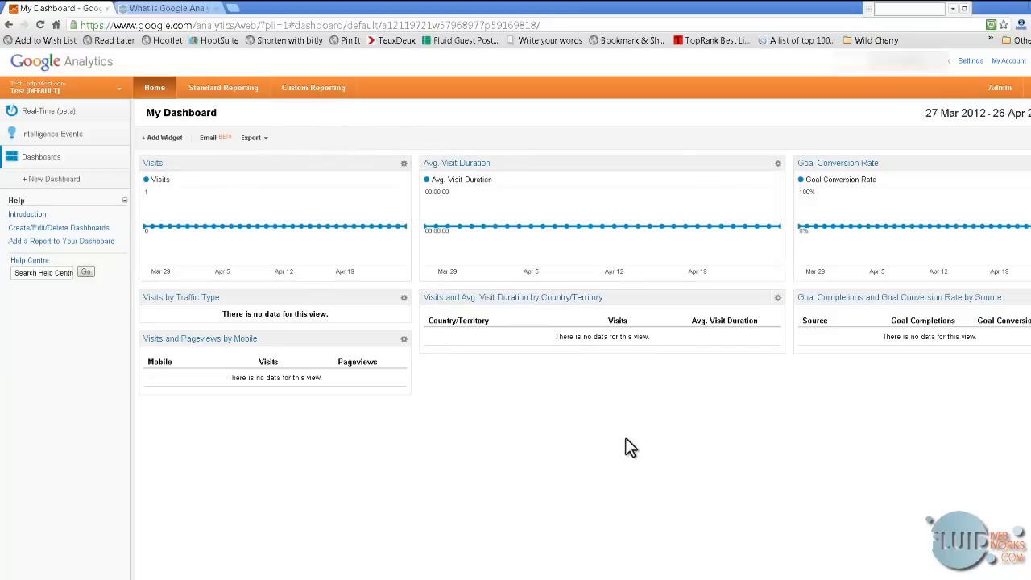
mouse_move(474, 466)
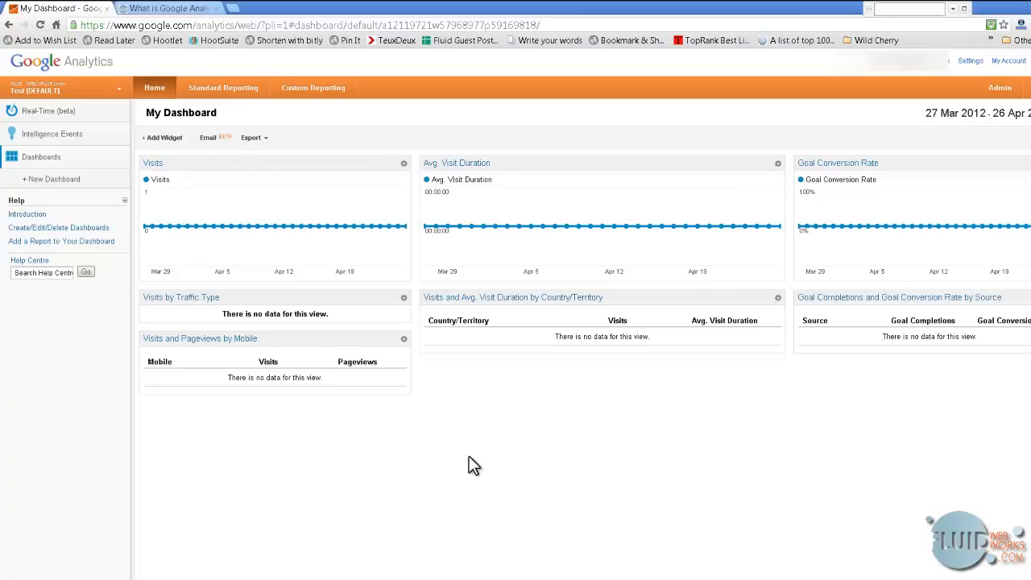
mouse_move(403, 341)
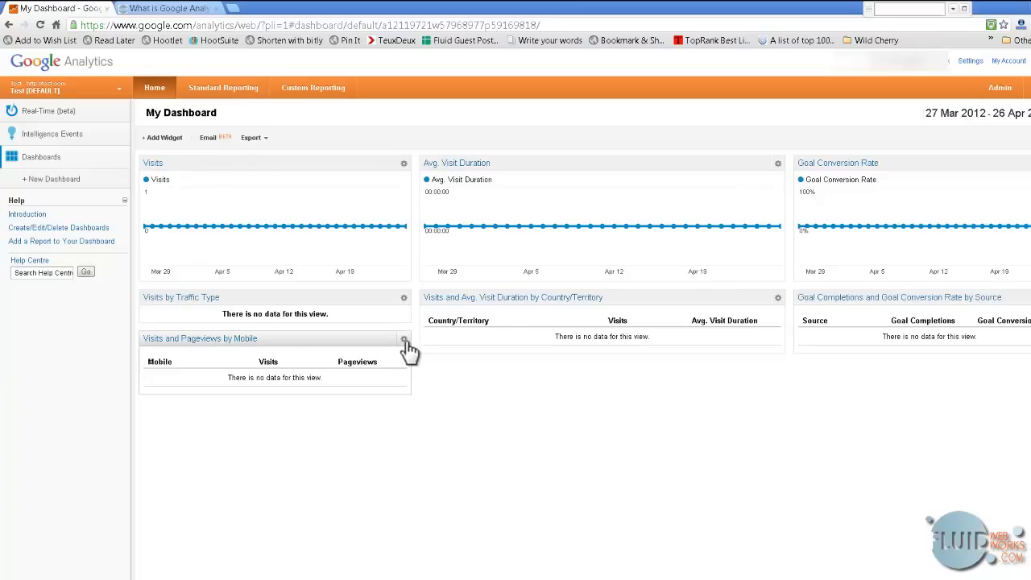
- Bring up Widget Settings for the mobile visits widget with its table options shown
click(403, 338)
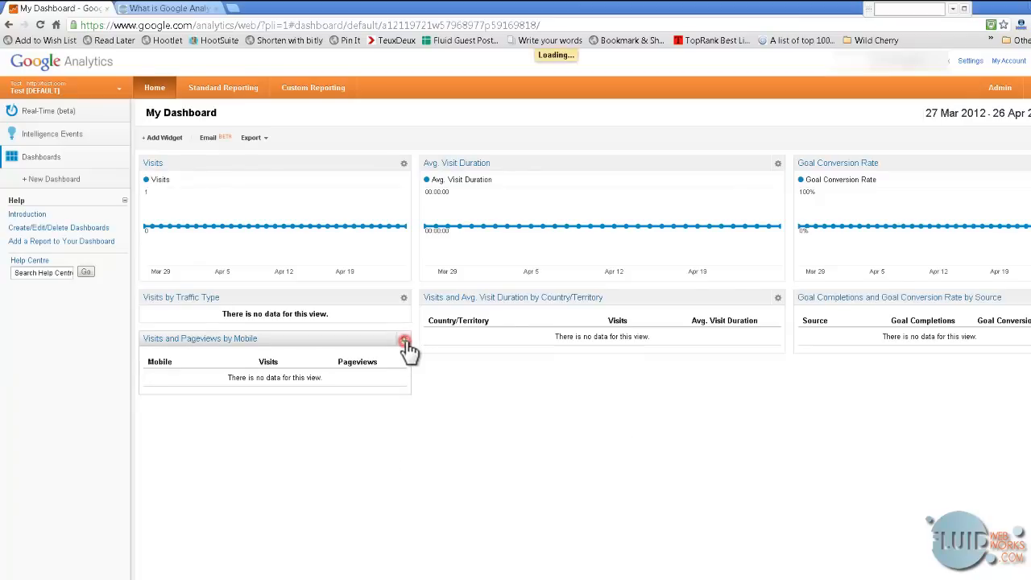
click(402, 339)
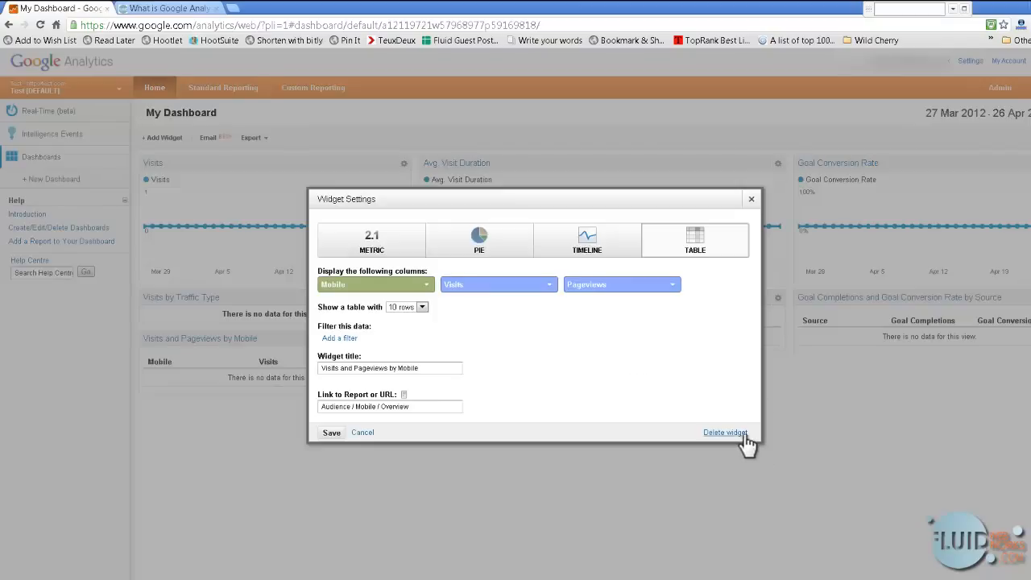
mouse_move(583, 370)
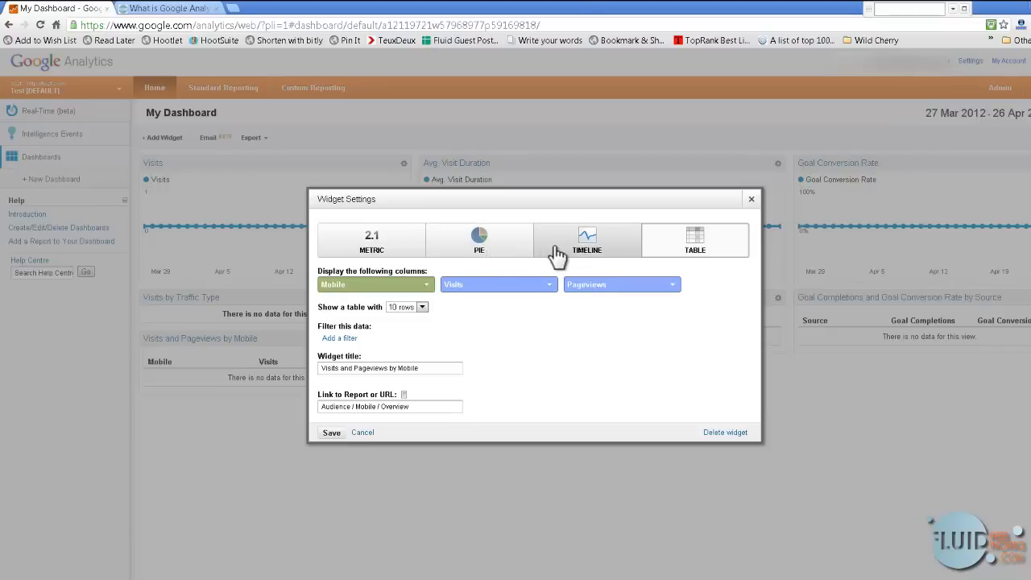
click(695, 239)
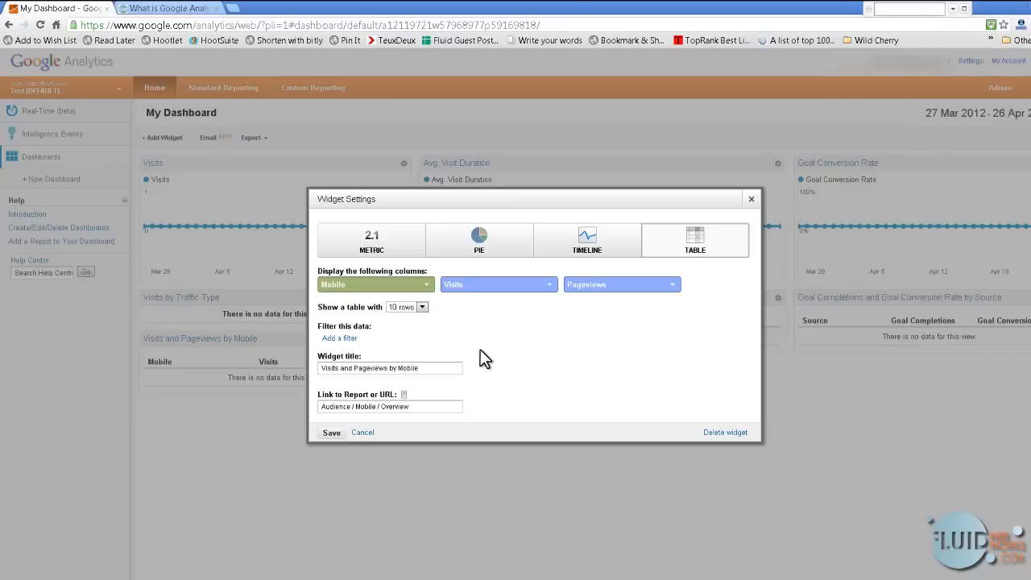
mouse_move(403, 428)
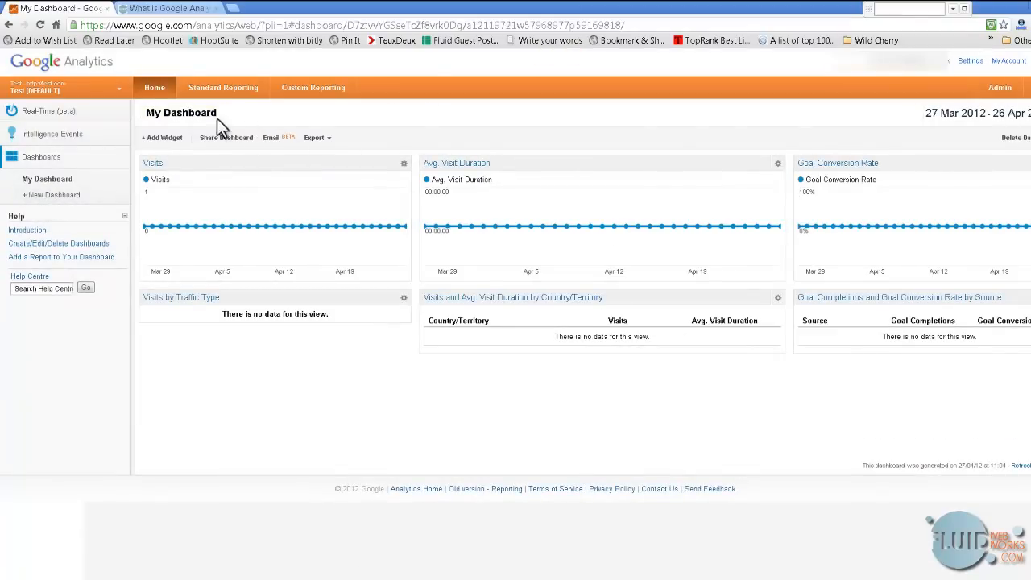
mouse_move(165, 139)
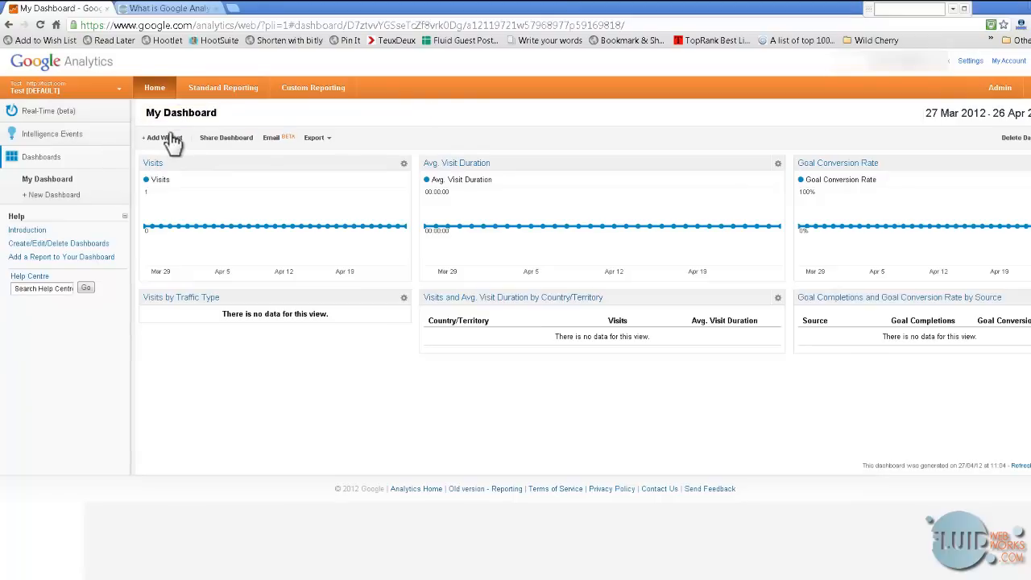
mouse_move(191, 228)
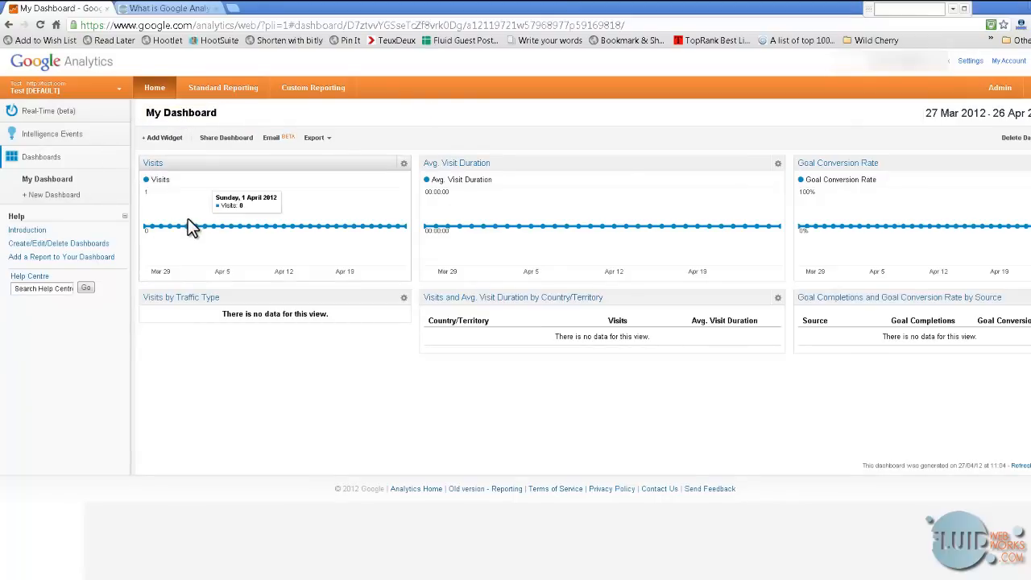
mouse_move(38, 138)
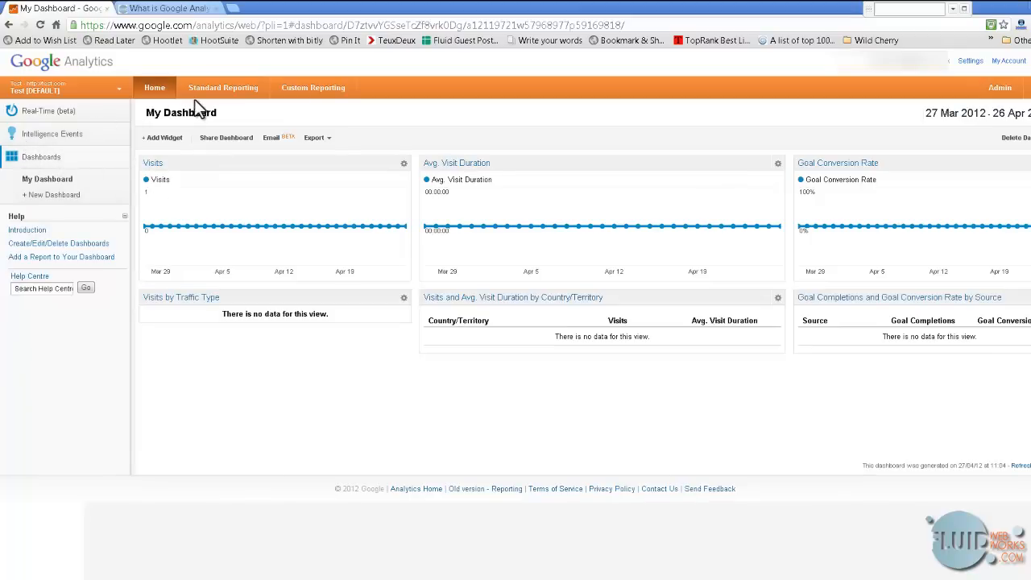
mouse_move(225, 95)
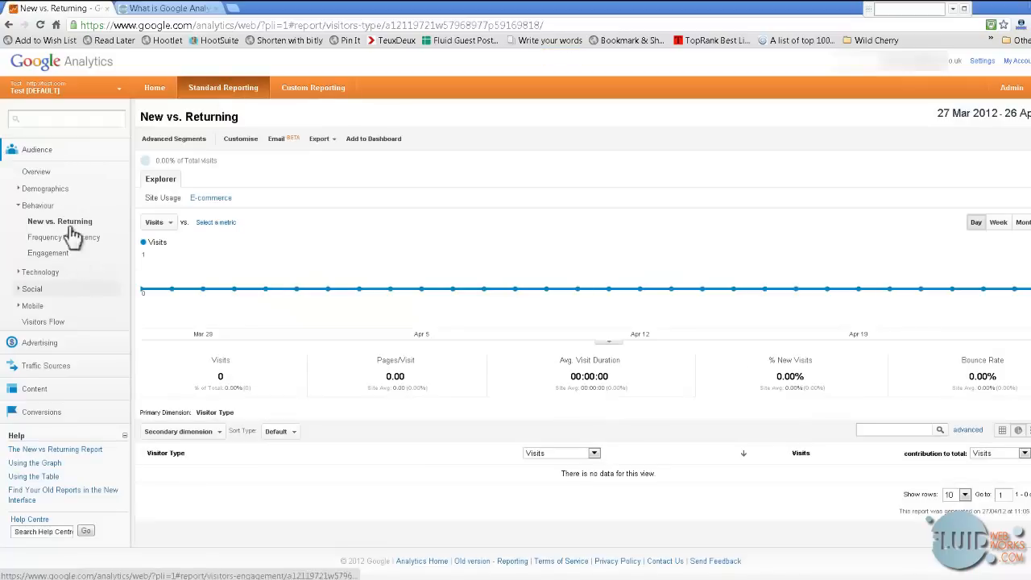
- Collapse the Behaviour group and show the Visitors Overview report with zero visits
click(37, 204)
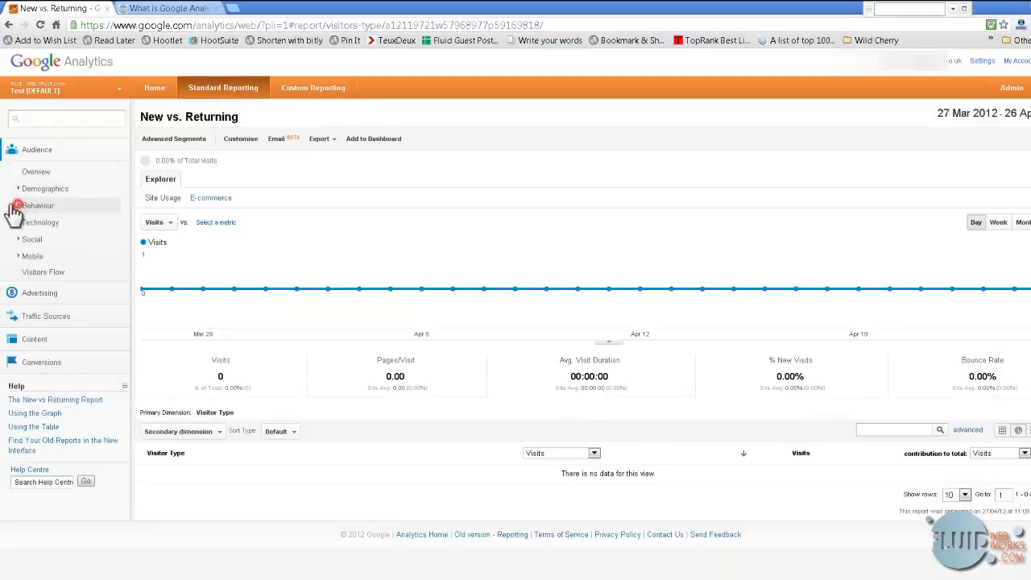
mouse_move(58, 192)
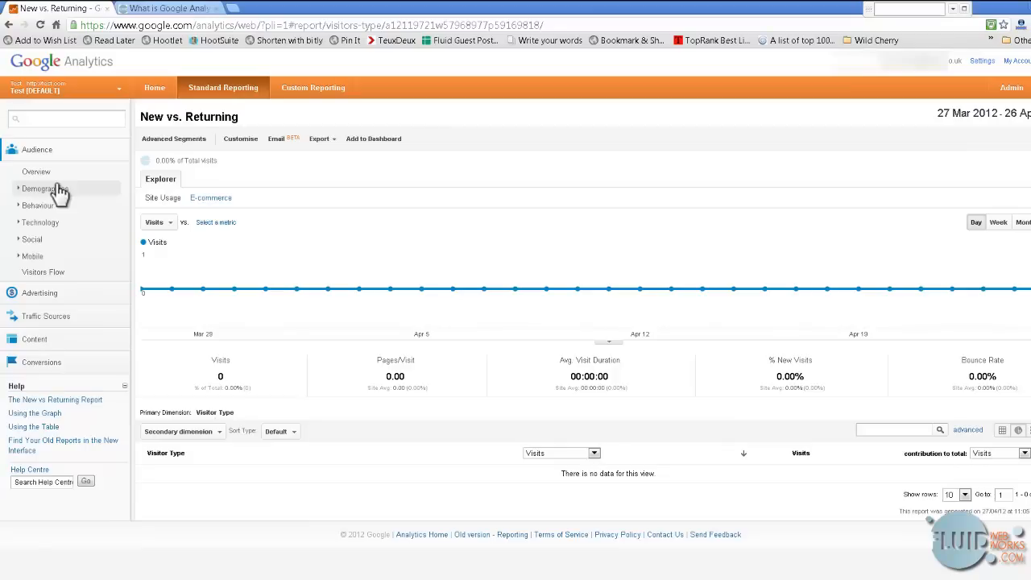
click(35, 171)
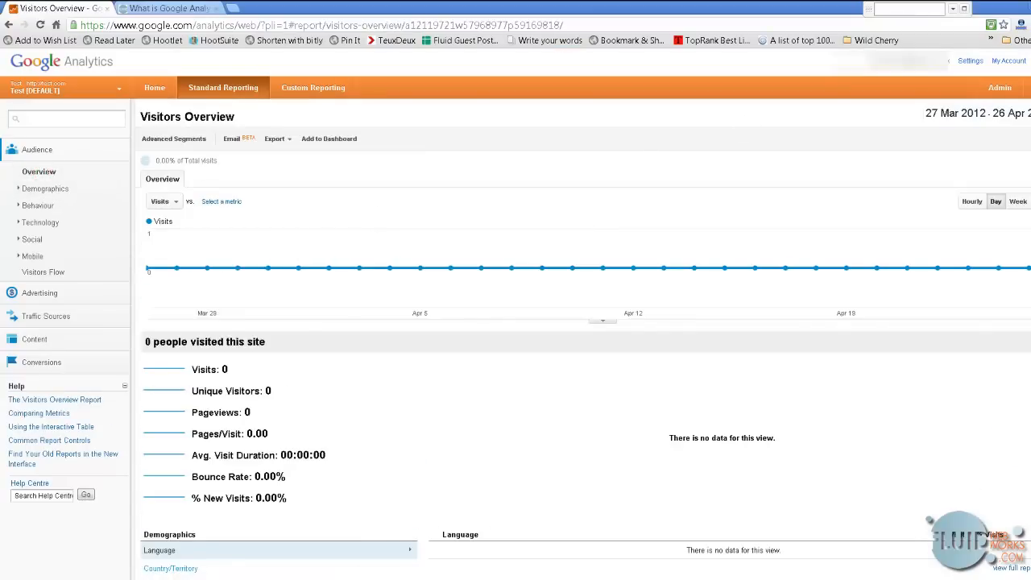
mouse_move(811, 207)
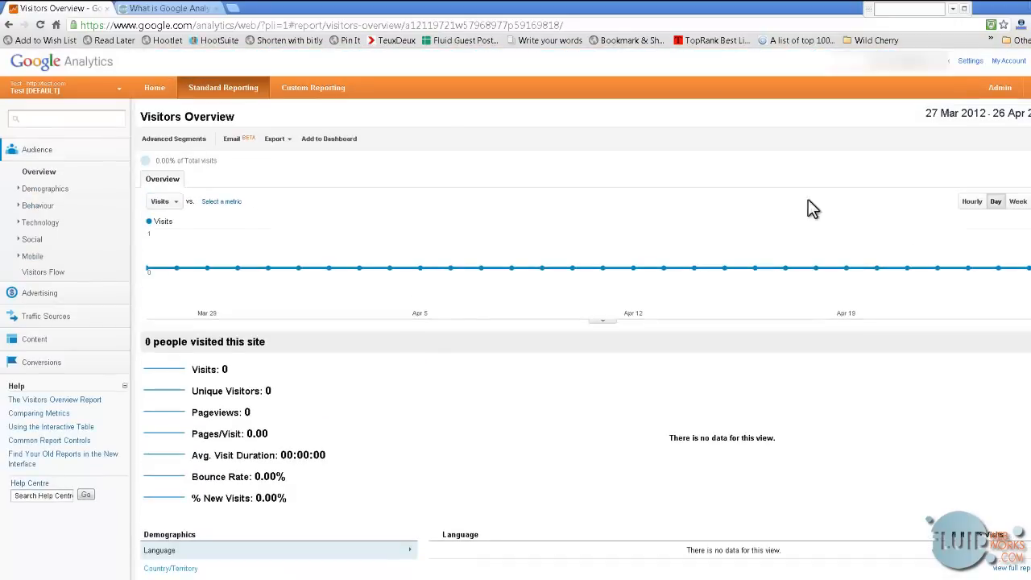
mouse_move(261, 165)
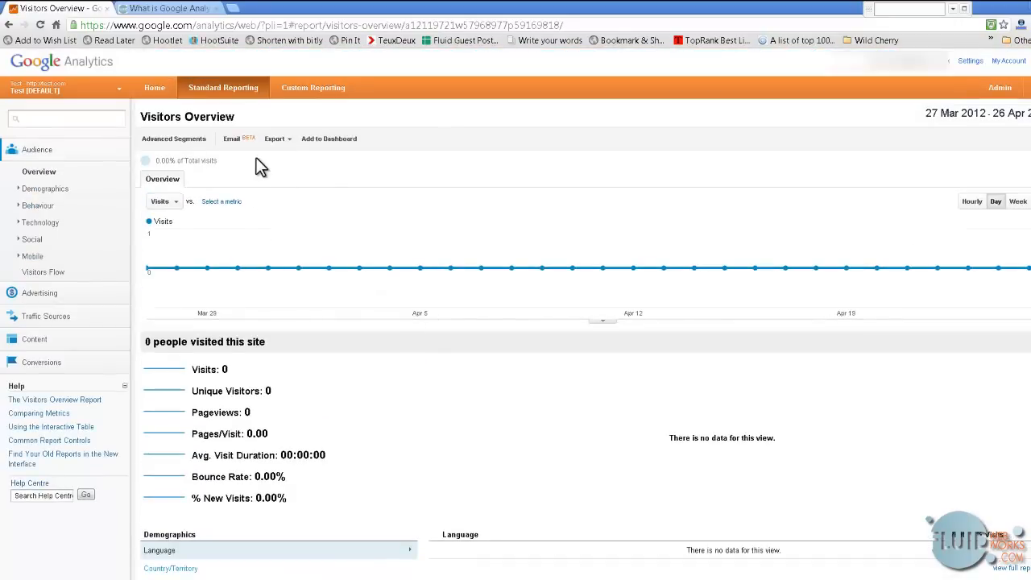
mouse_move(313, 145)
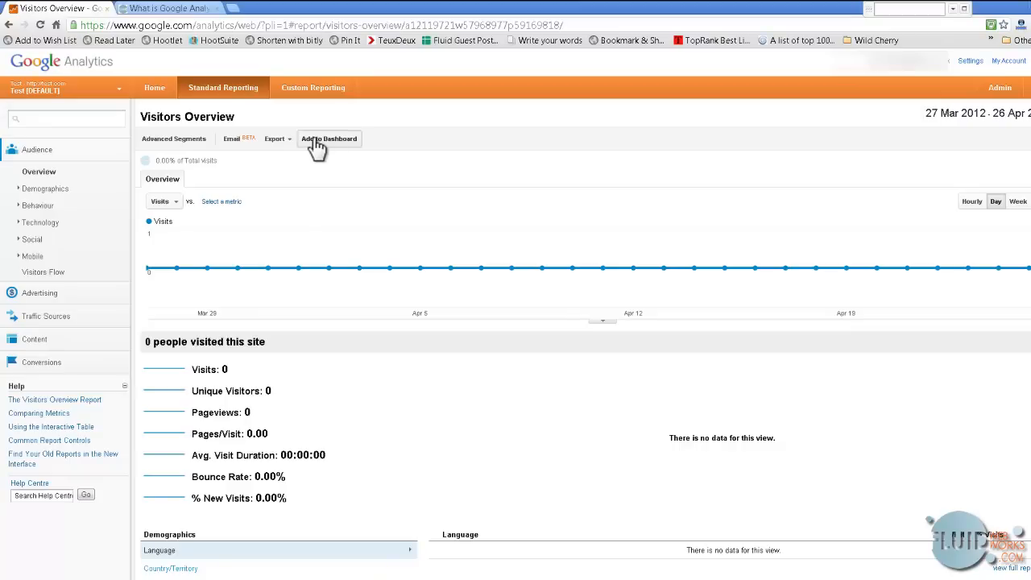
mouse_move(374, 208)
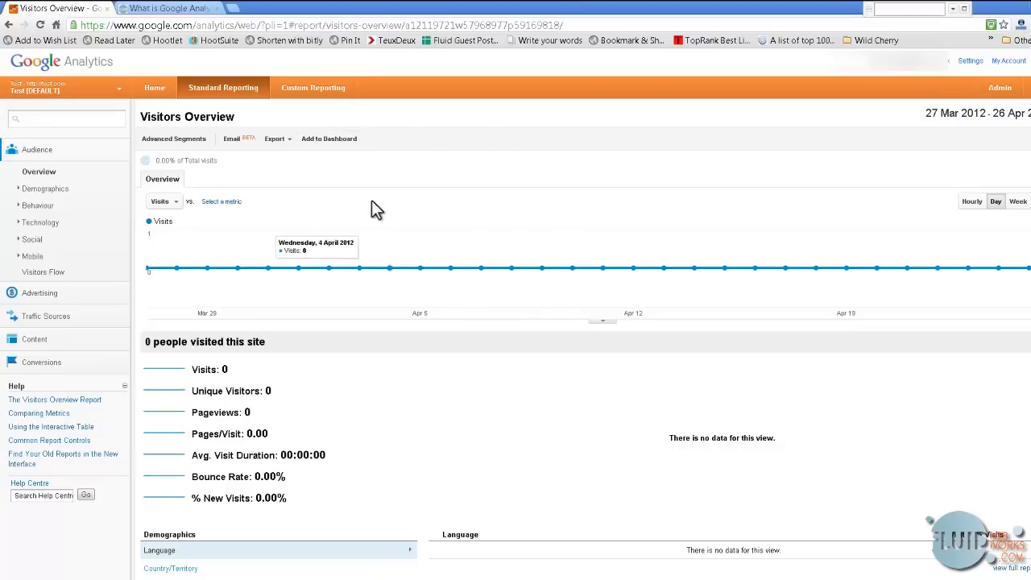
mouse_move(321, 150)
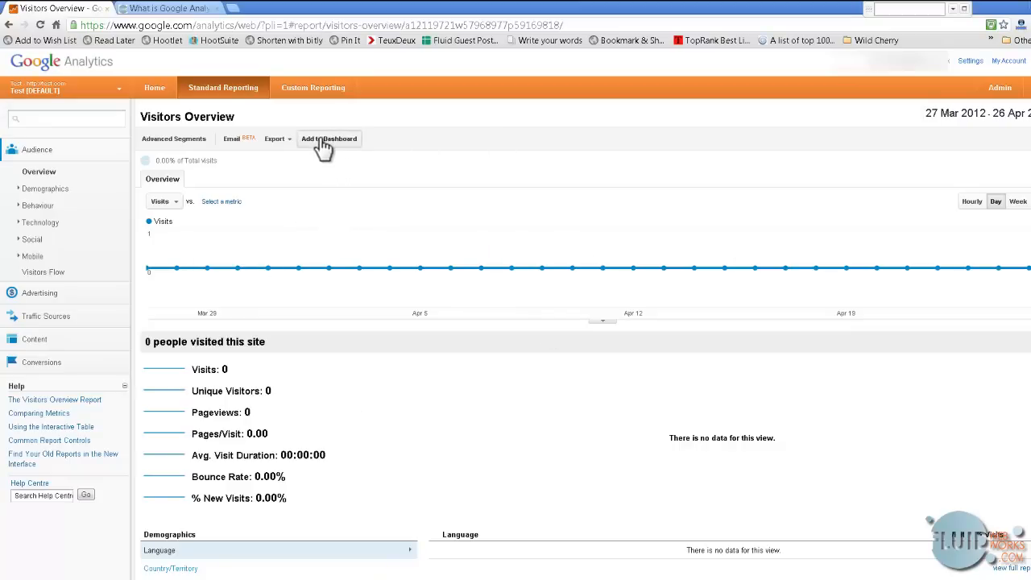
- Begin adding Visitors Overview to a dashboard and list the available dashboards
click(329, 138)
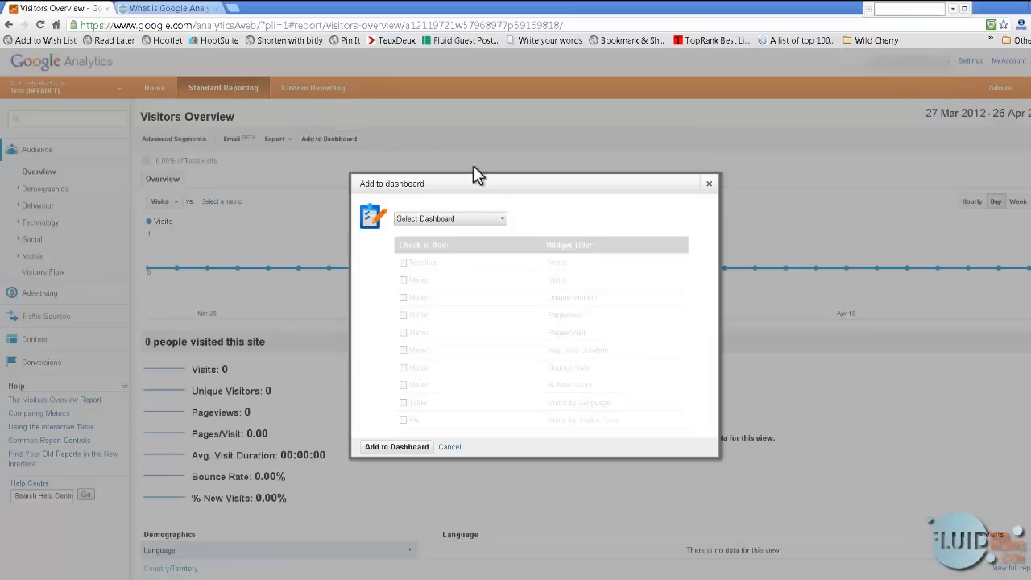
click(450, 219)
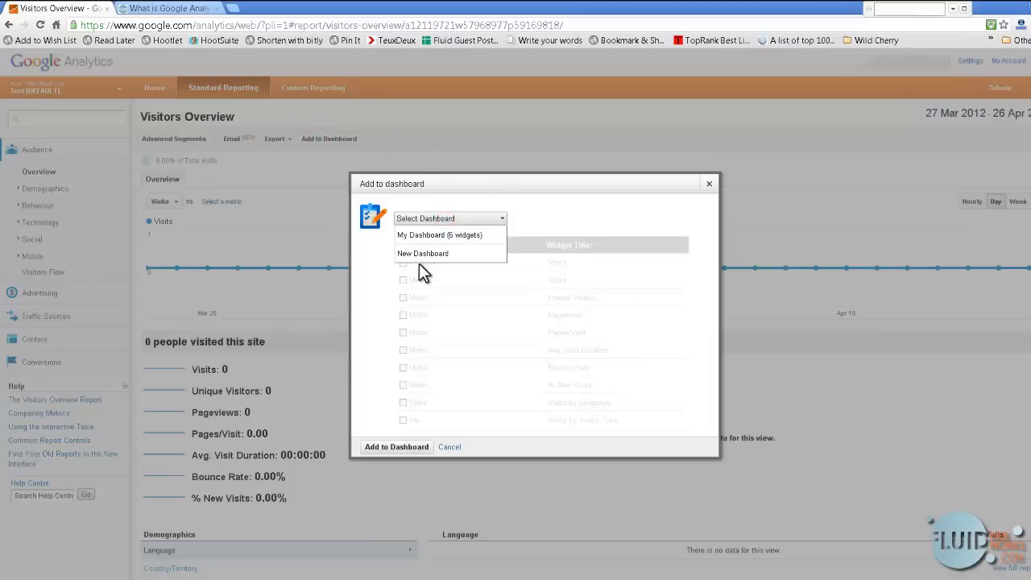
mouse_move(429, 242)
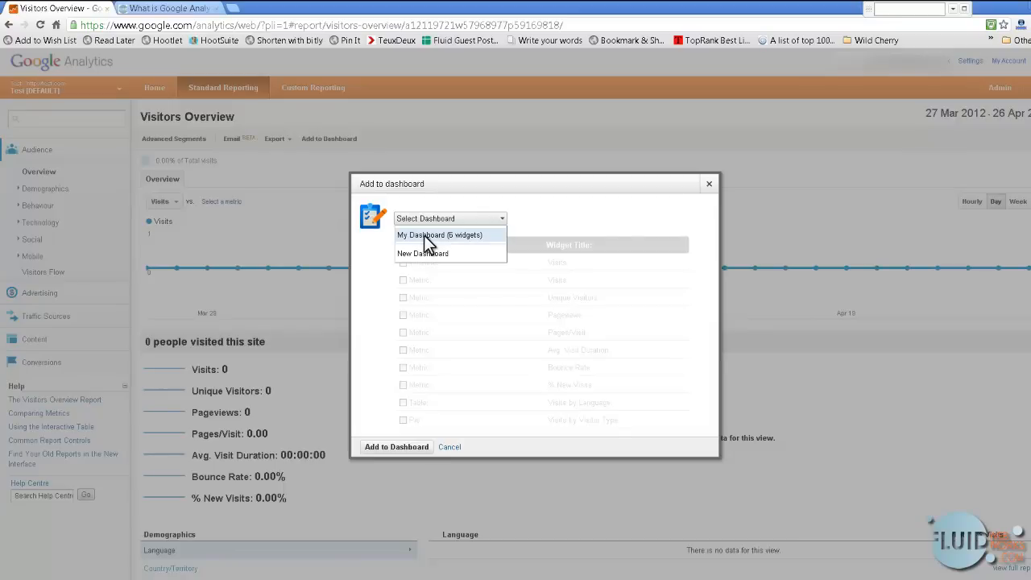
mouse_move(469, 240)
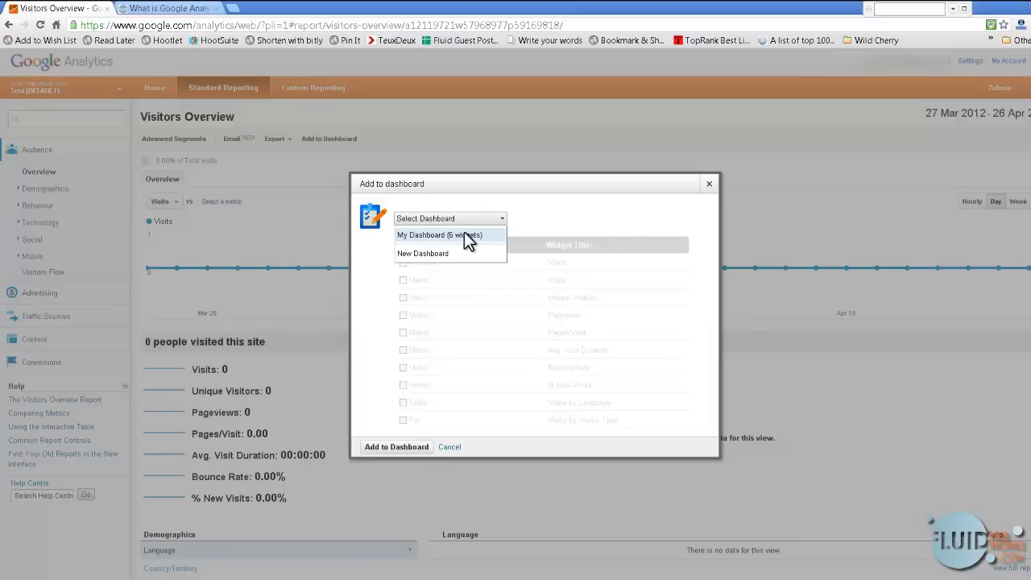
mouse_move(480, 245)
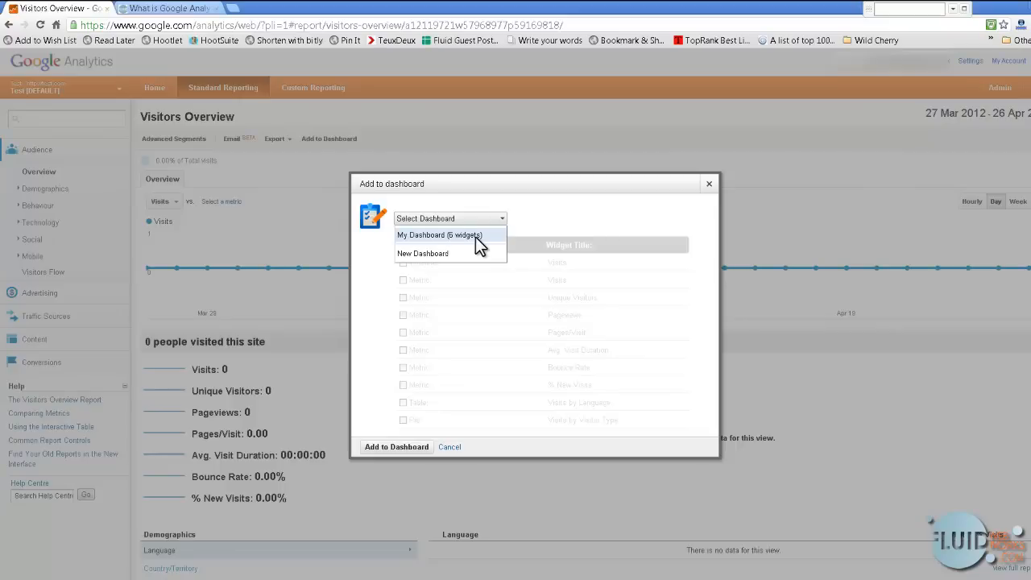
mouse_move(448, 255)
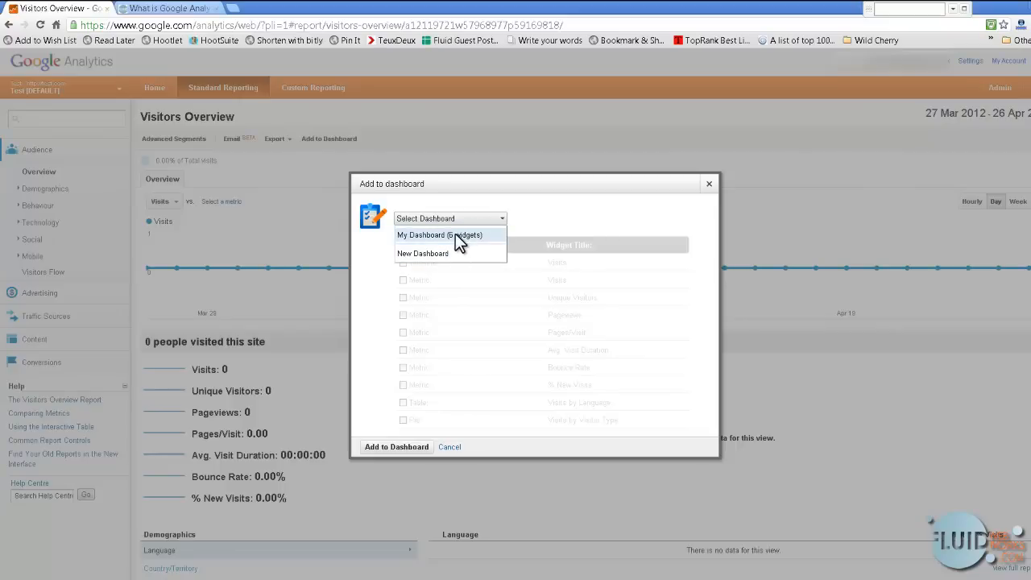
mouse_move(427, 258)
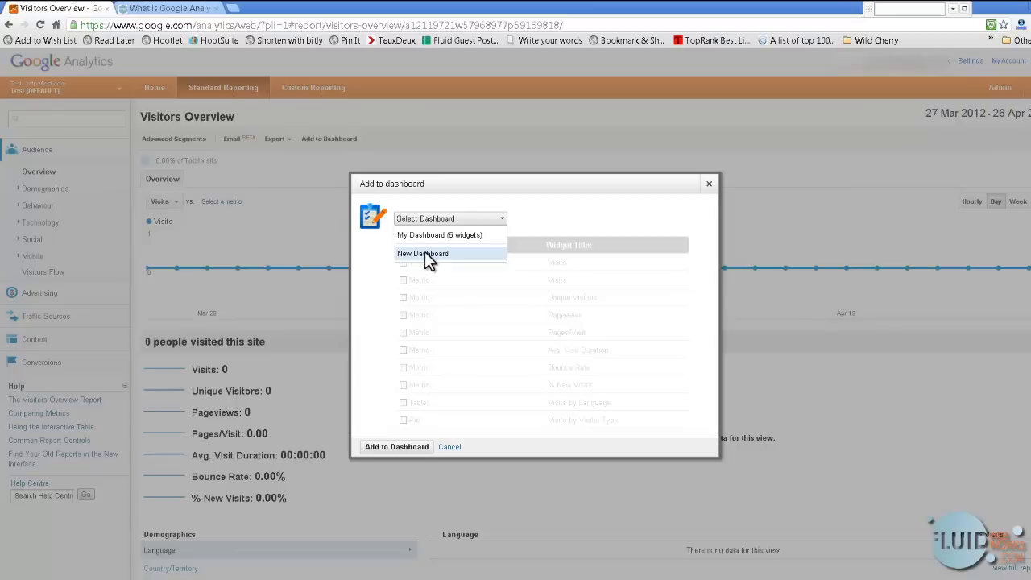
- Add the Visits timeline and Visits metric widgets to My Dashboard
click(439, 236)
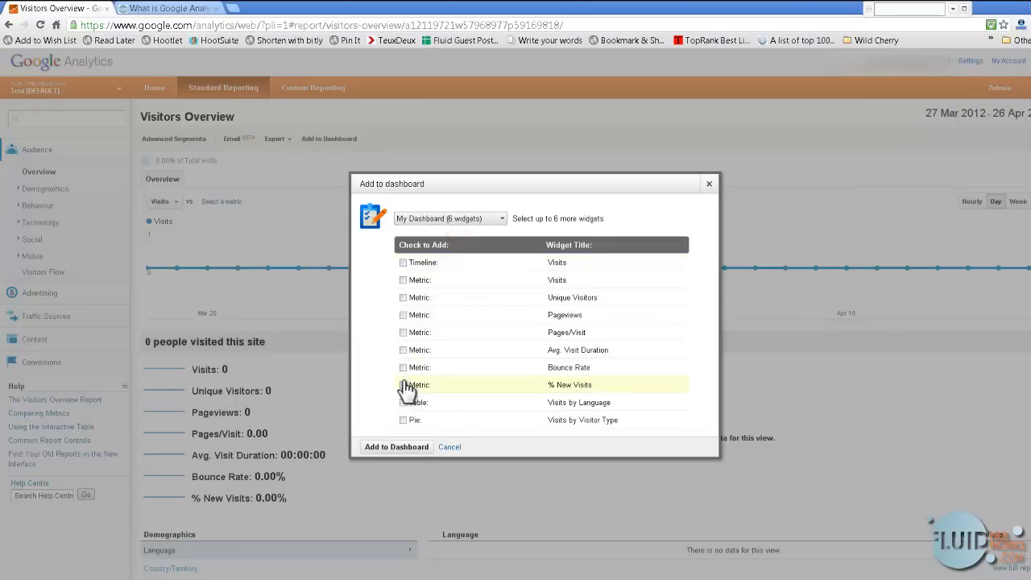
mouse_move(413, 263)
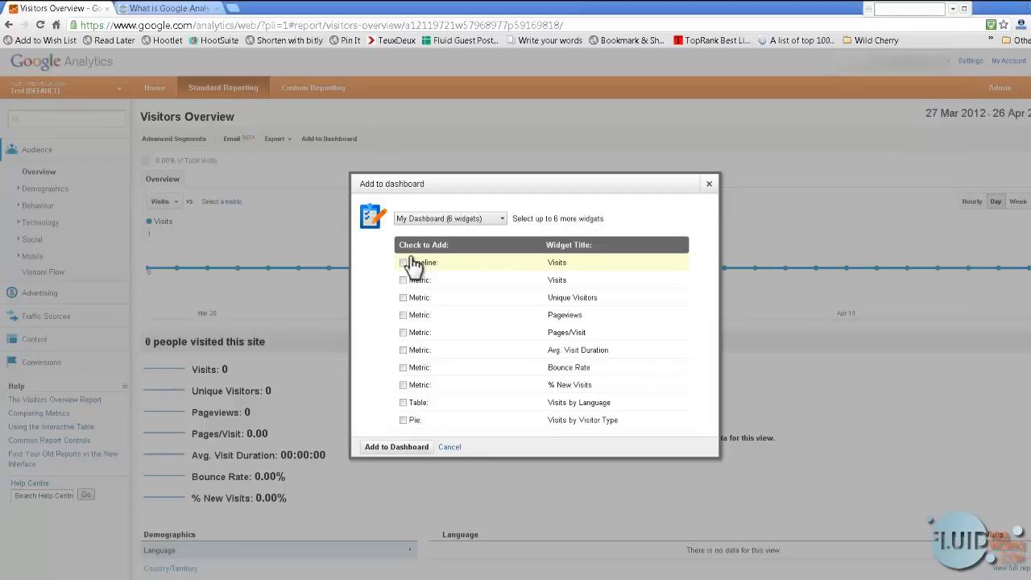
mouse_move(565, 380)
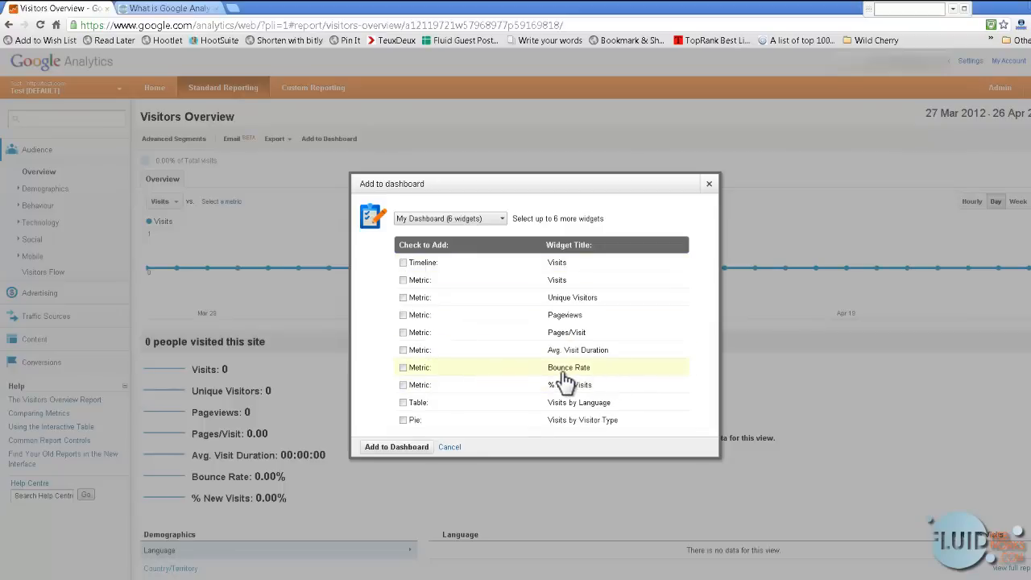
click(403, 261)
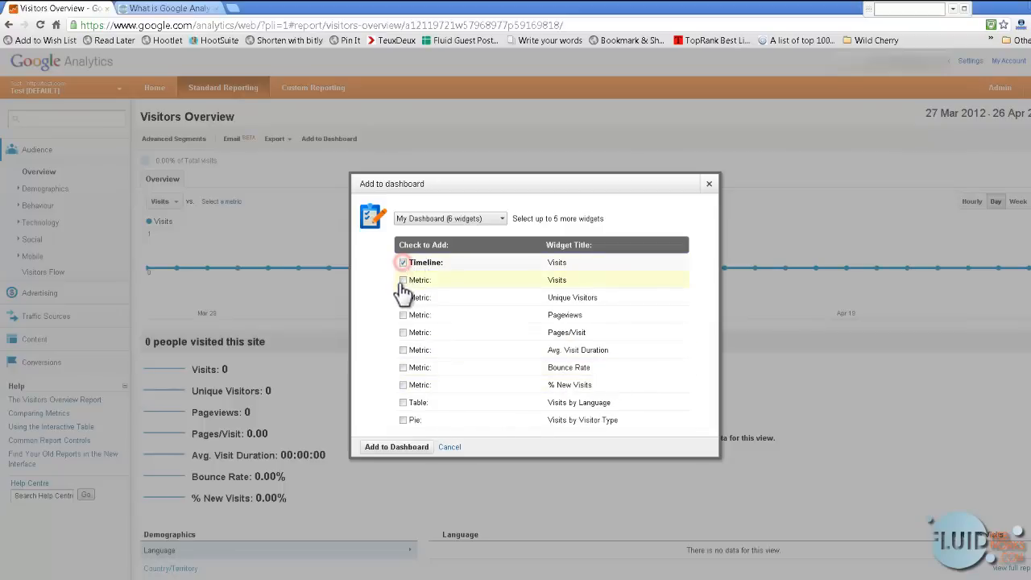
click(403, 280)
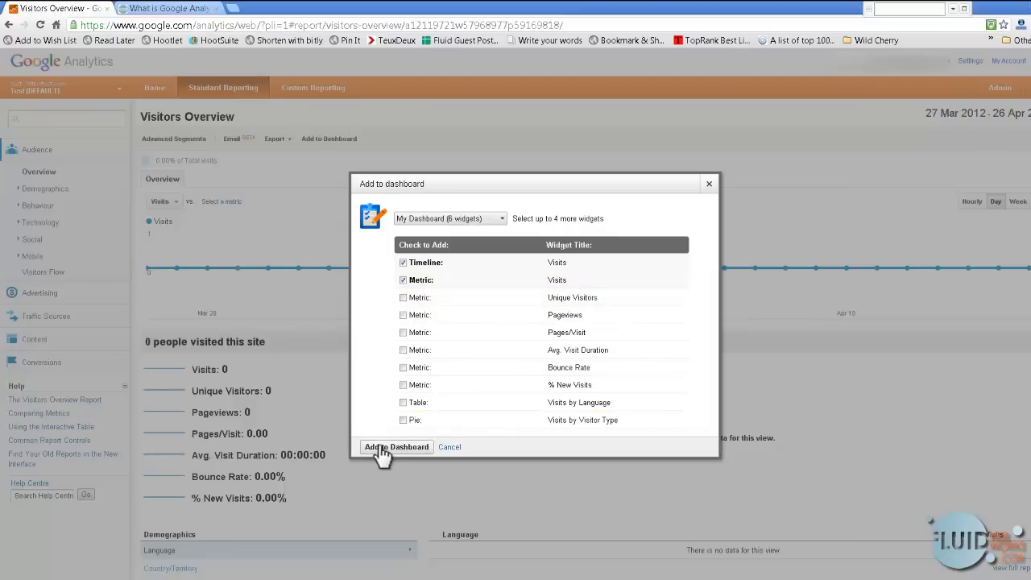
click(396, 446)
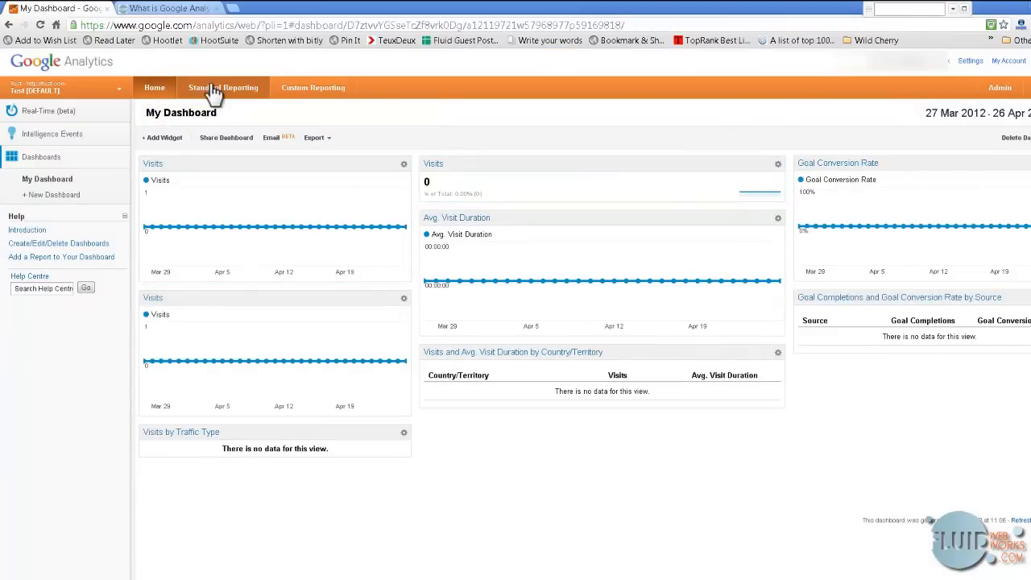
- Return to Standard Reporting and expand then collapse the Behaviour, Traffic Sources and Content report groups
click(223, 87)
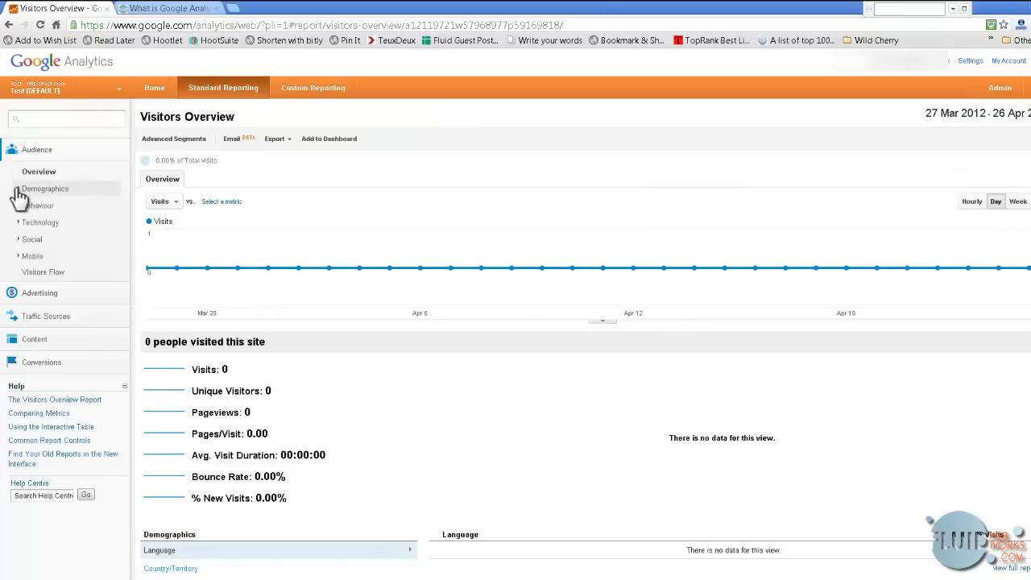
click(45, 186)
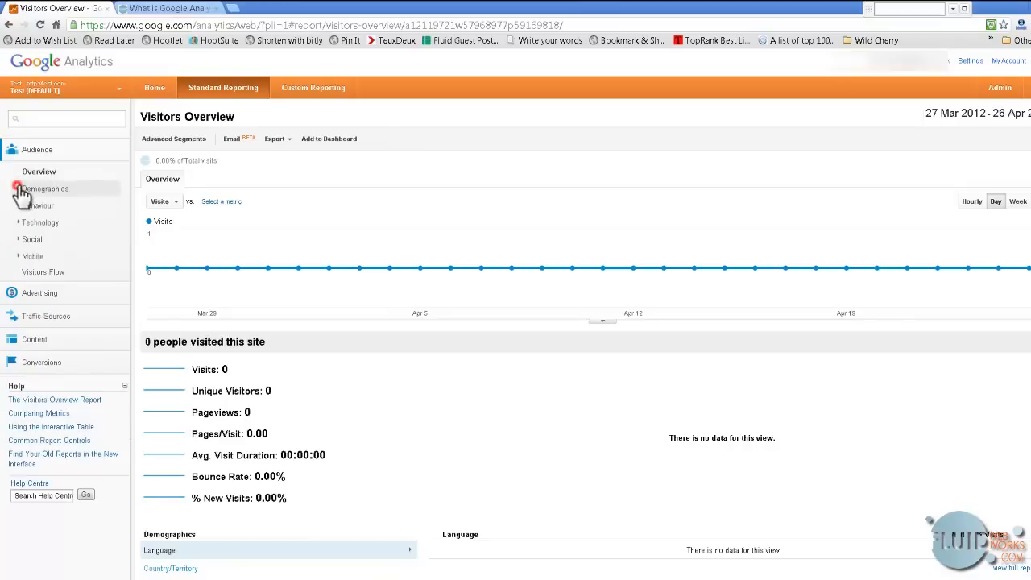
click(38, 206)
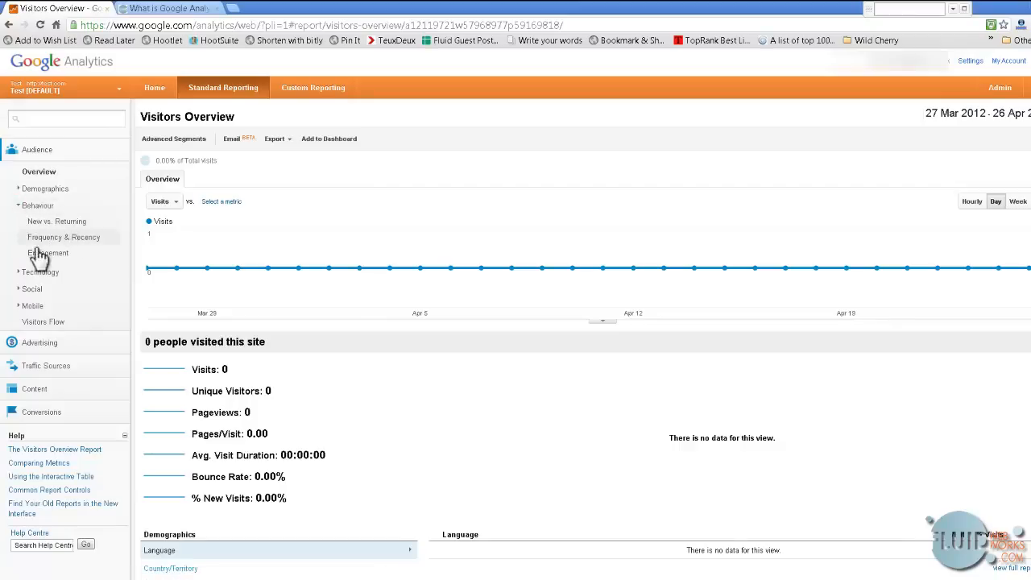
mouse_move(30, 212)
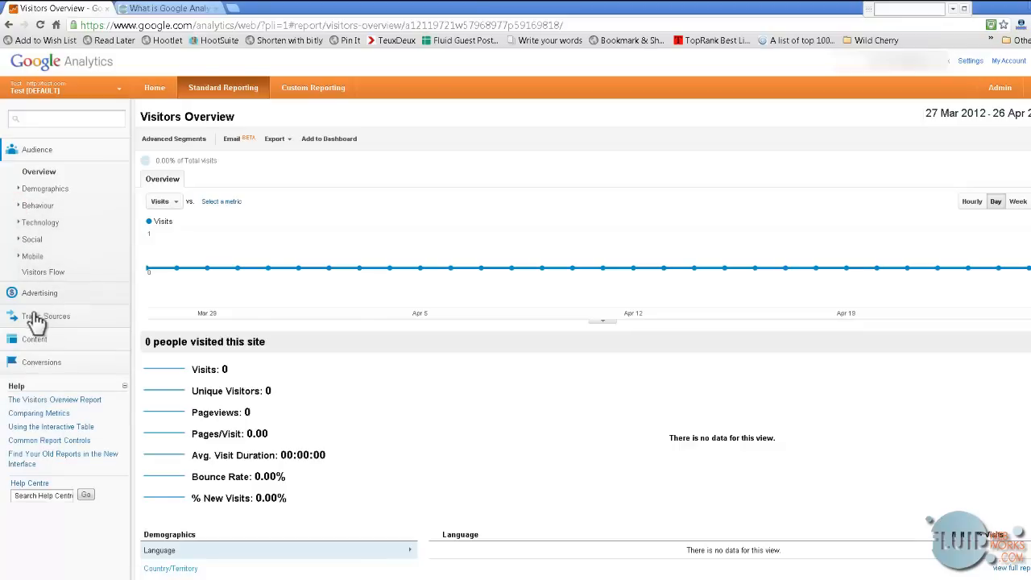
click(45, 315)
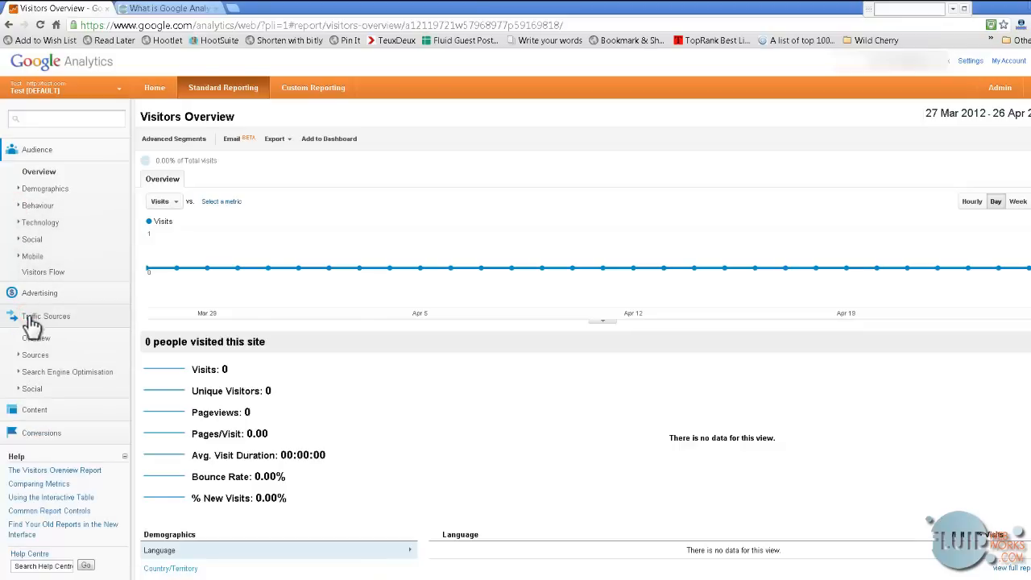
click(35, 411)
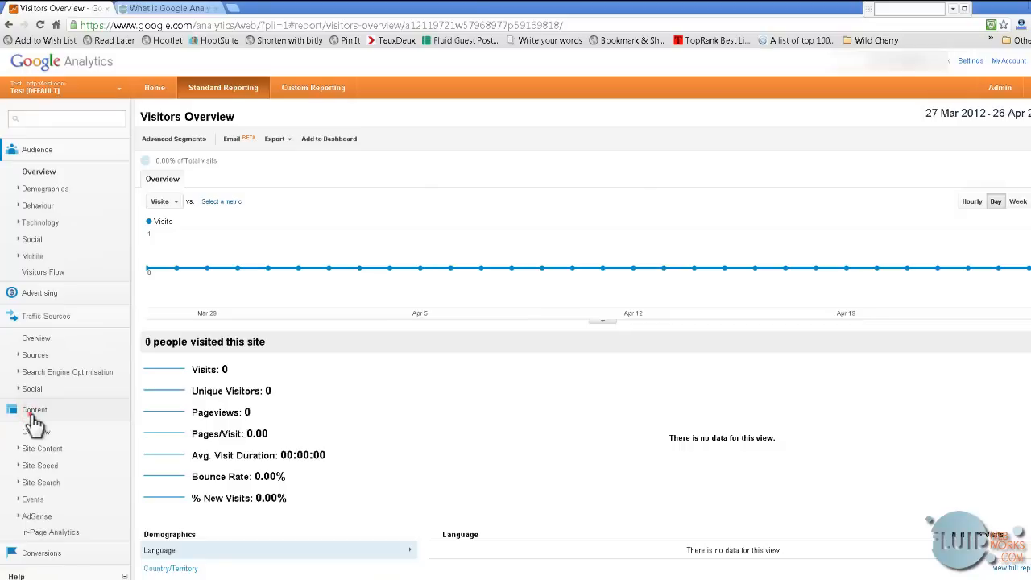
click(34, 411)
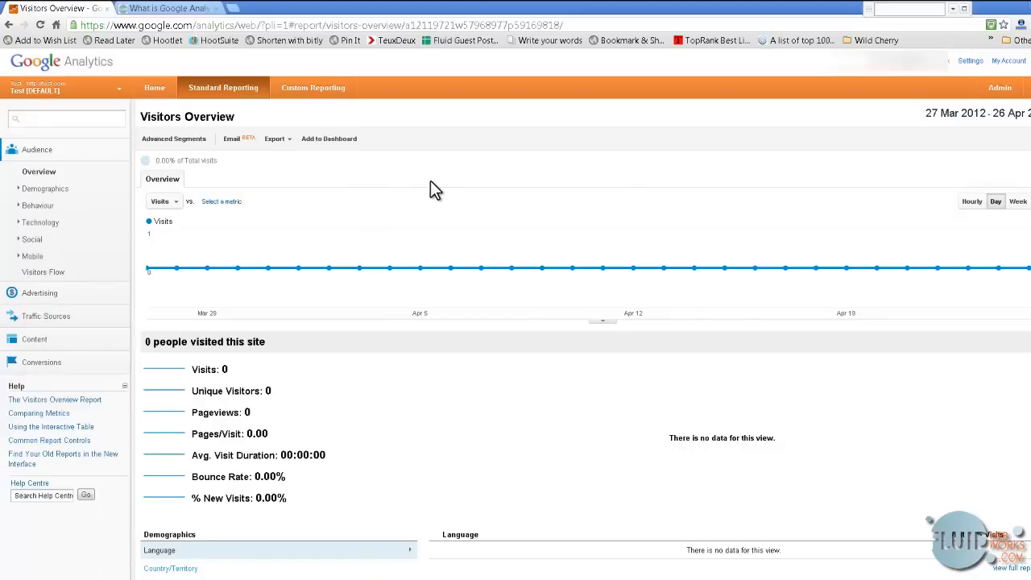
mouse_move(372, 167)
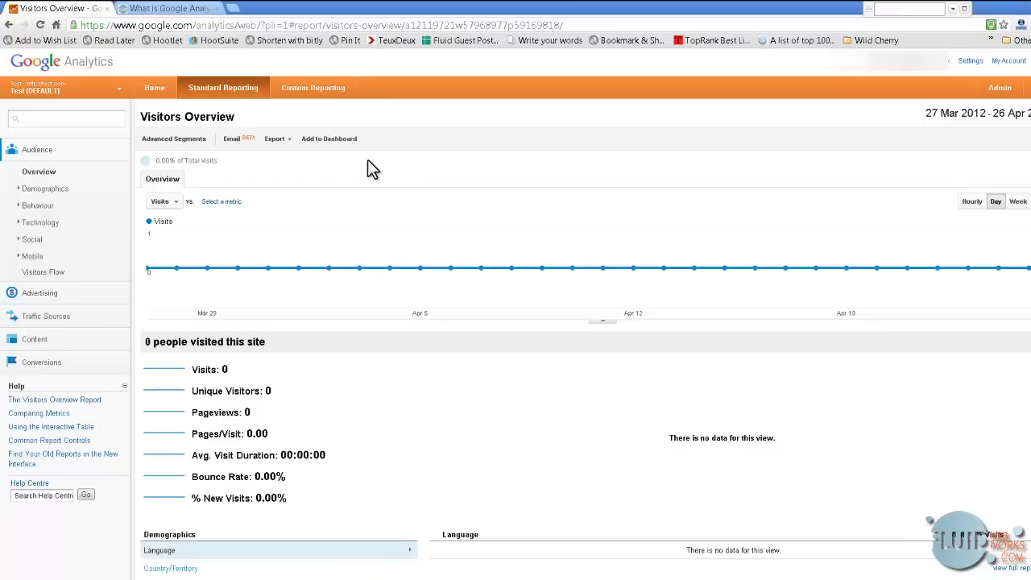
mouse_move(160, 87)
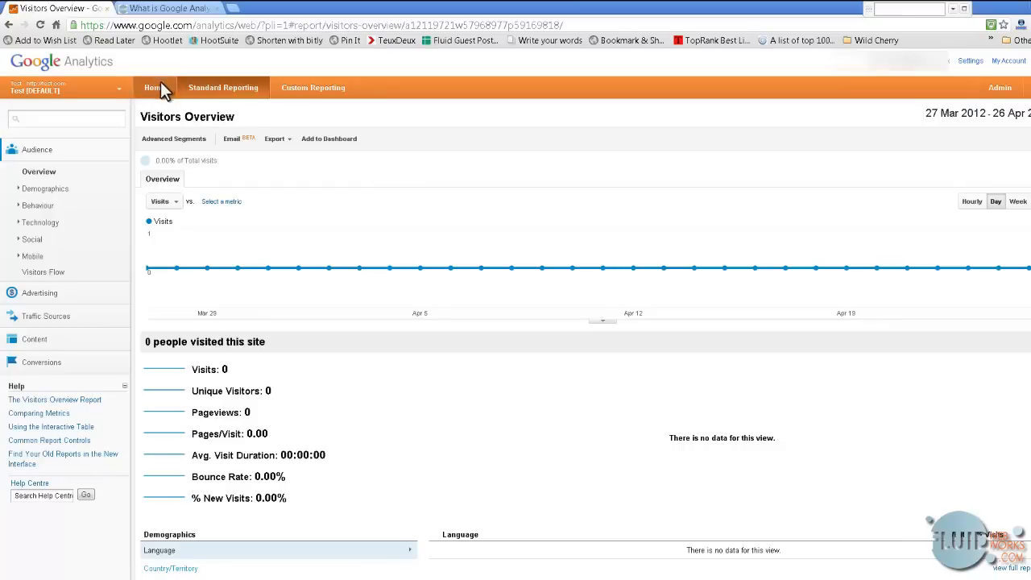
- Go to the Home dashboard and start an Email Report for My Dashboard, defaulting to weekly PDF
click(155, 87)
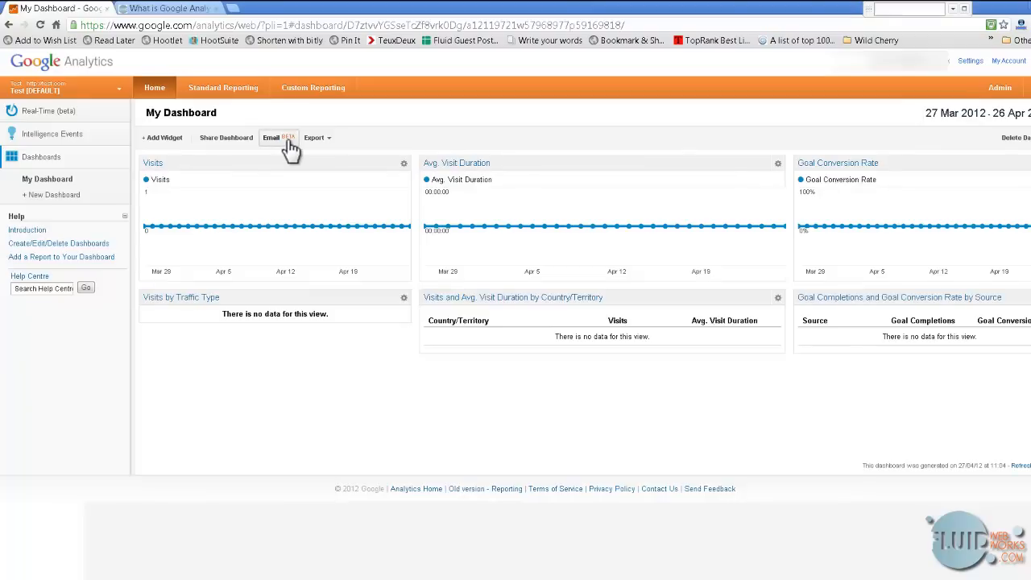
click(274, 137)
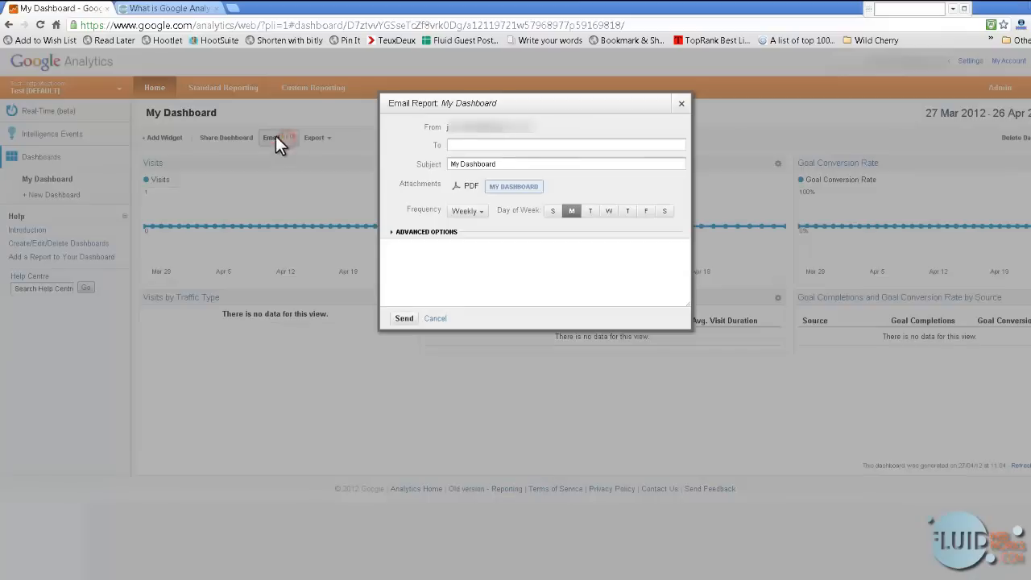
mouse_move(448, 129)
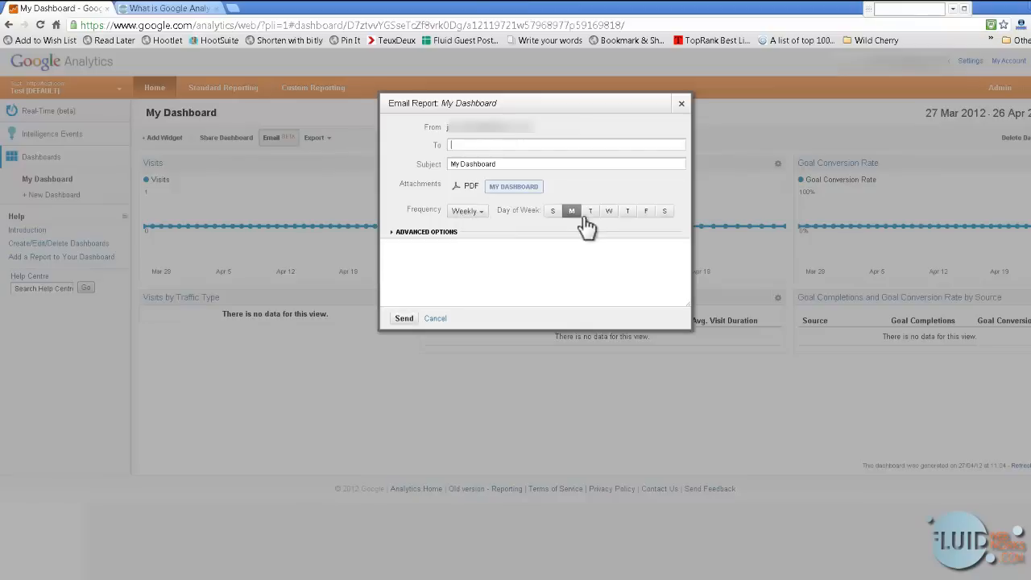
mouse_move(570, 224)
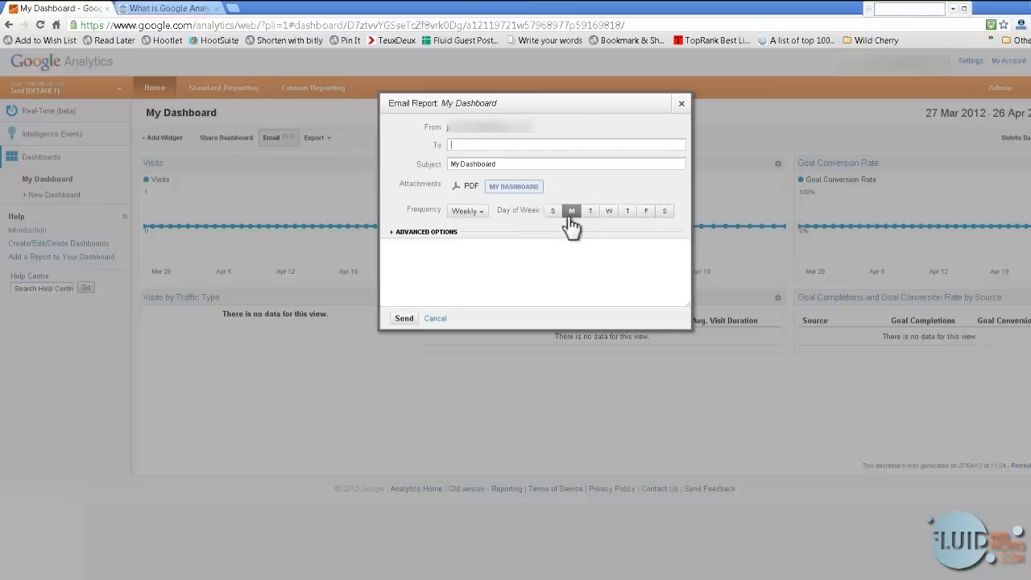
- Reveal the advanced options showing a 6-month active period, then cancel the email report
click(394, 232)
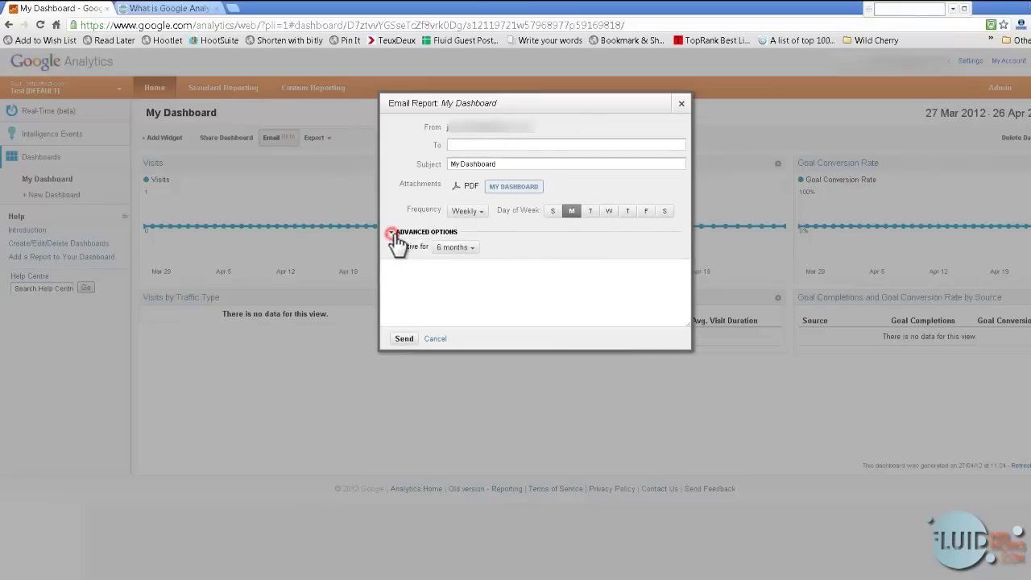
click(393, 232)
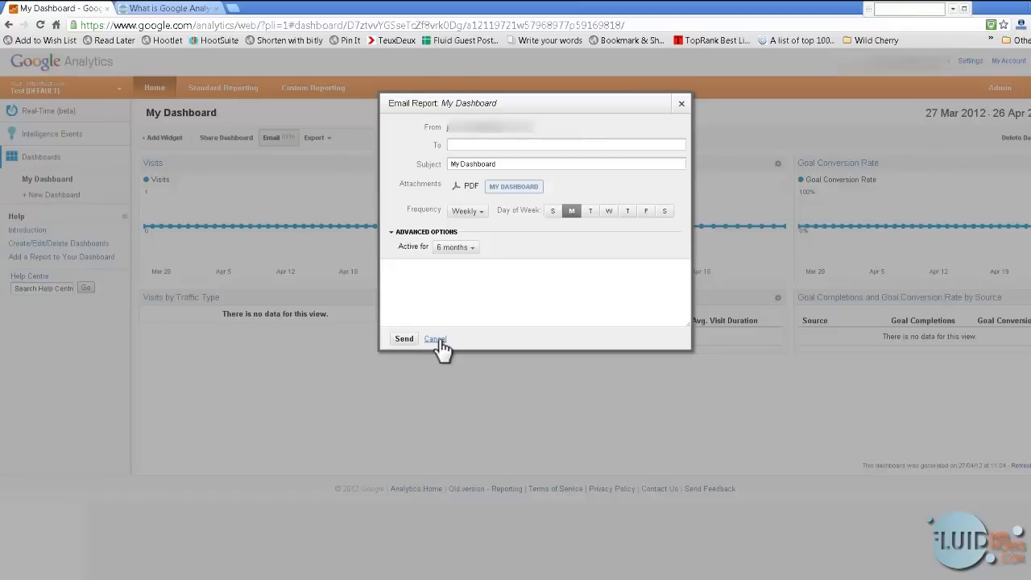
click(436, 338)
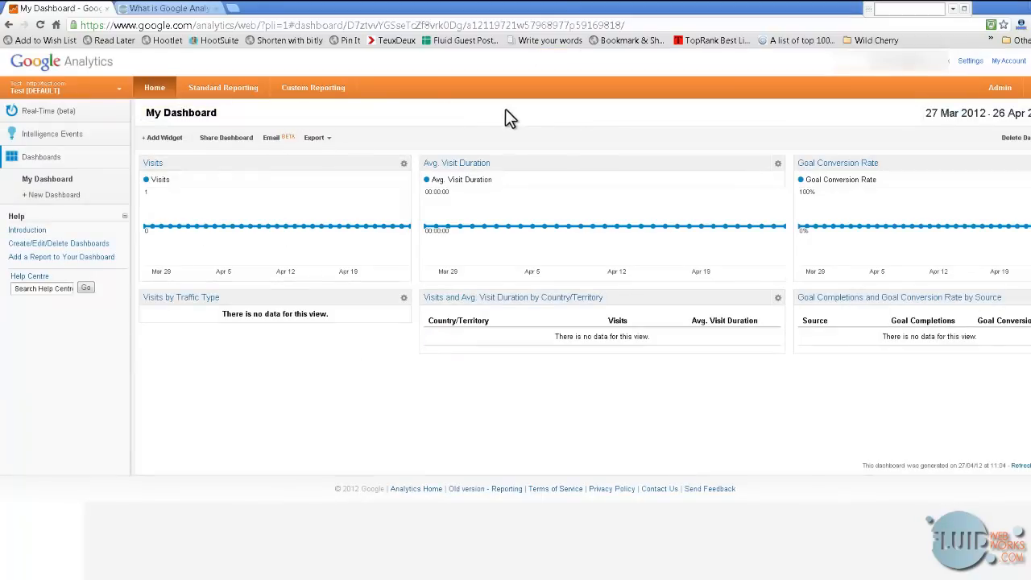
mouse_move(497, 121)
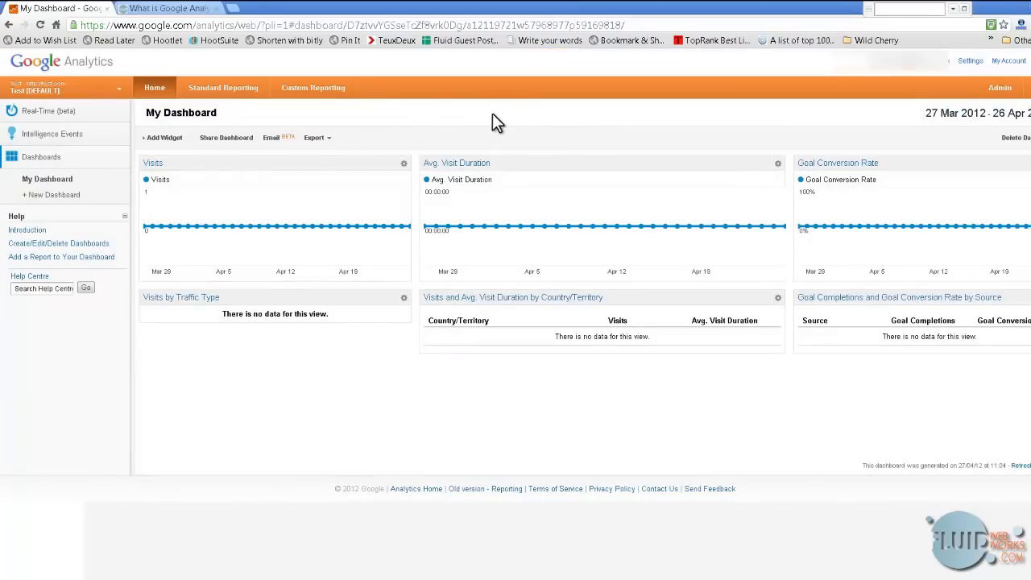
mouse_move(487, 121)
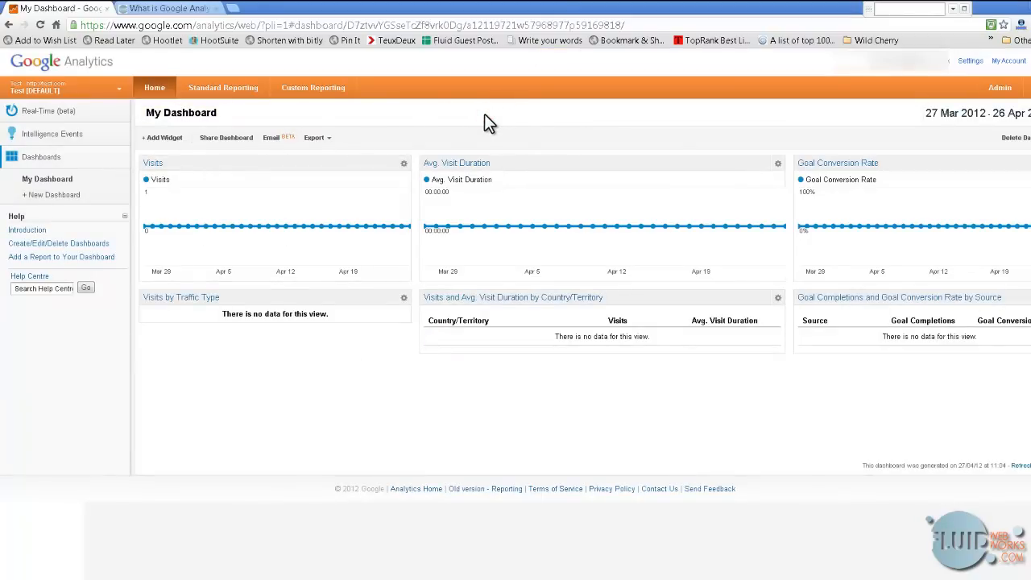
mouse_move(176, 71)
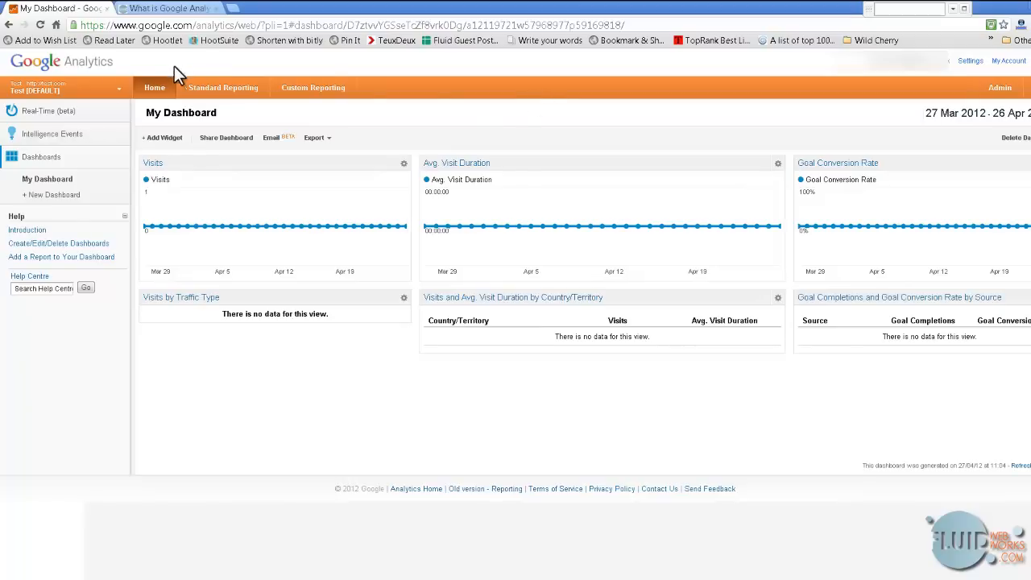
- View the Real-Time Overview report showing 0 active visitors right now
click(48, 111)
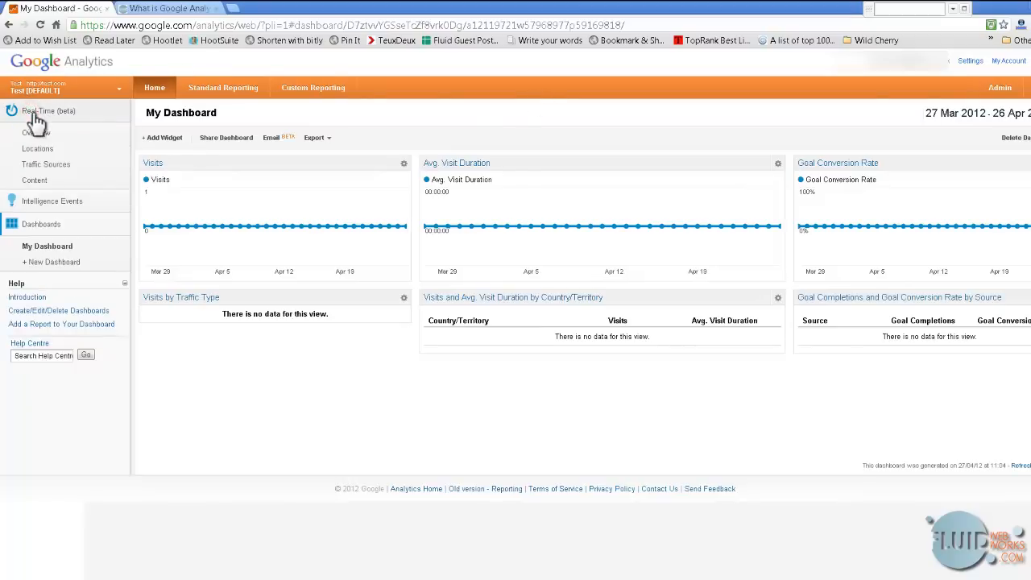
mouse_move(48, 139)
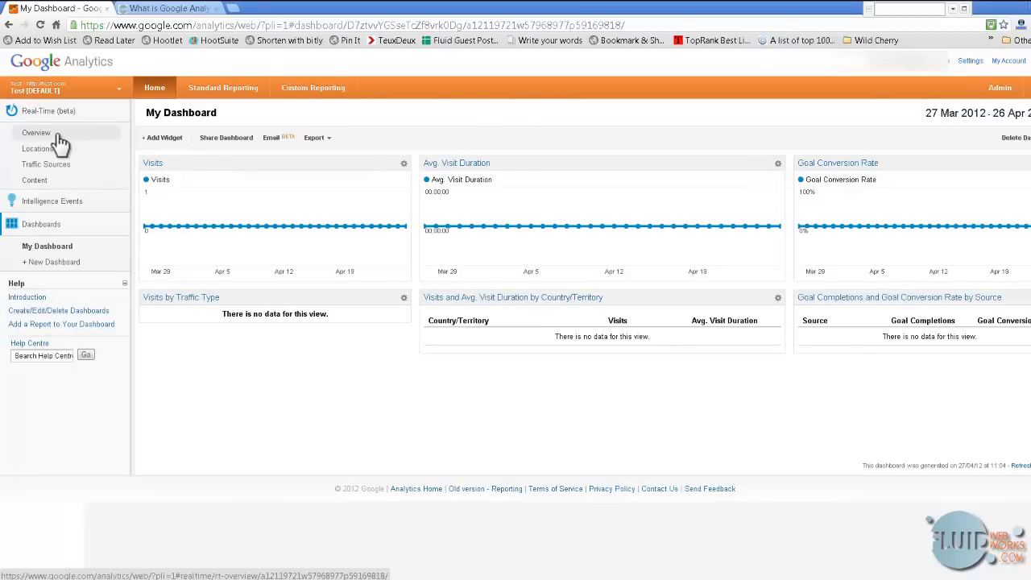
click(35, 132)
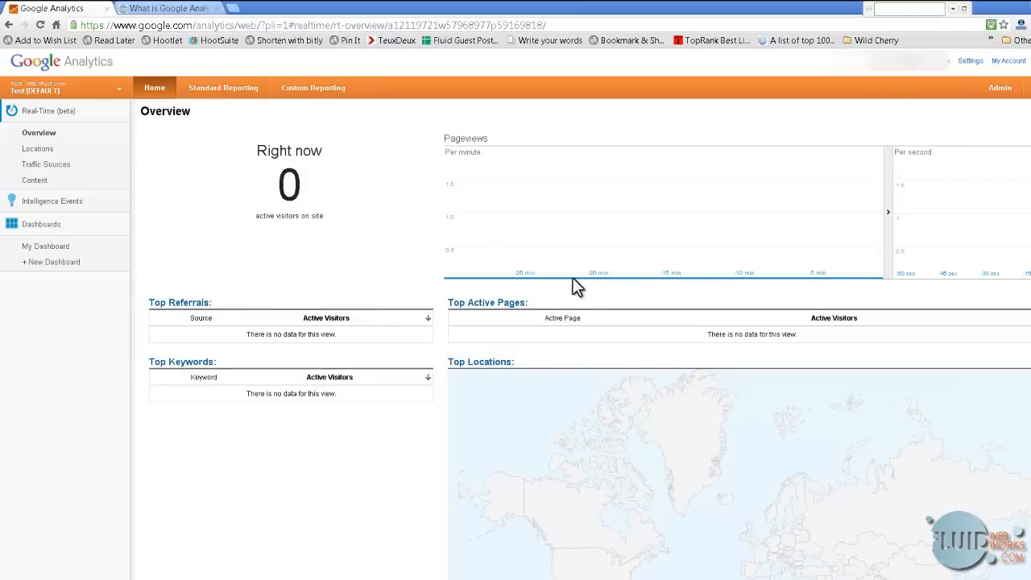
mouse_move(518, 242)
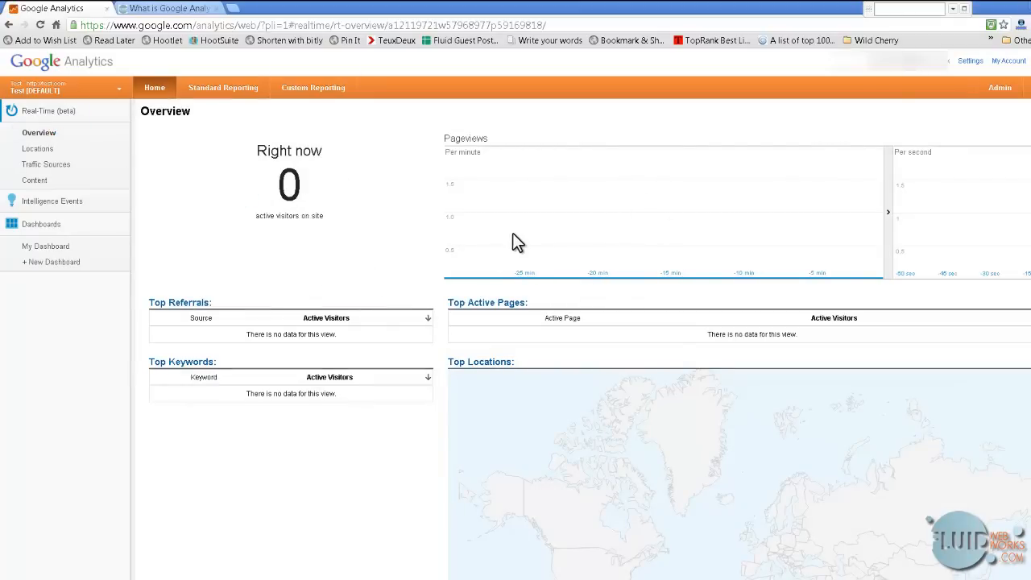
mouse_move(400, 141)
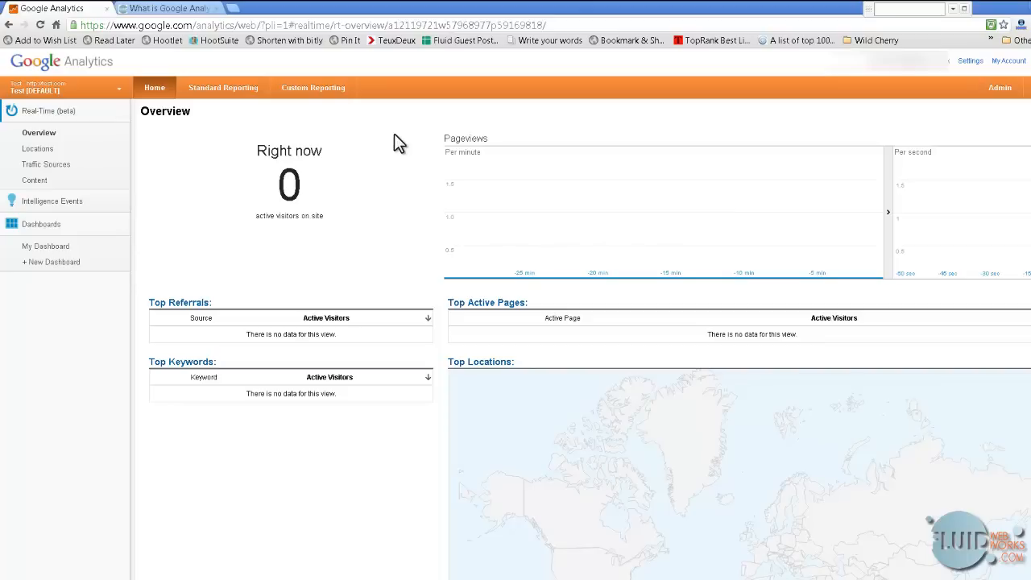
mouse_move(1002, 251)
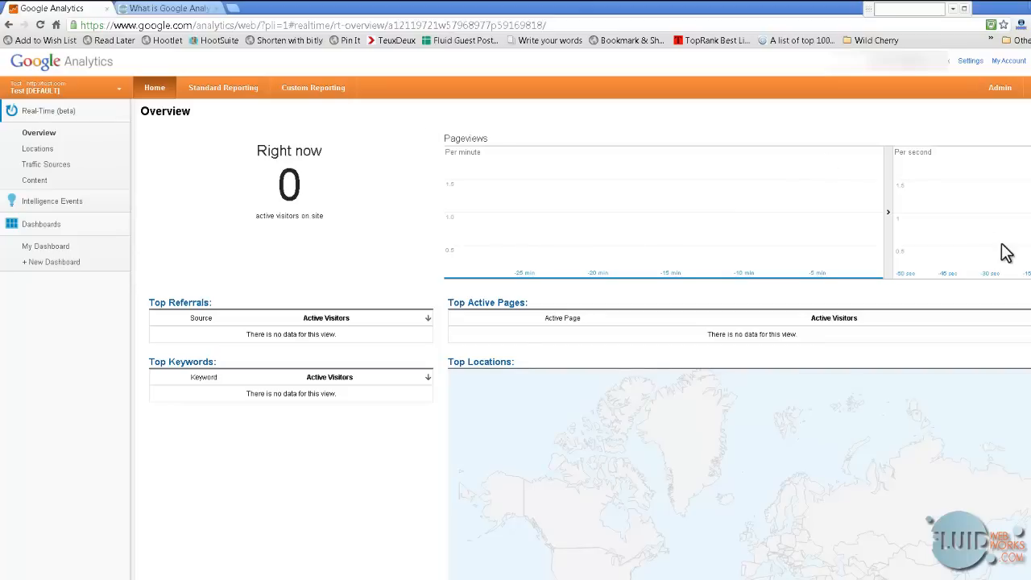
mouse_move(274, 153)
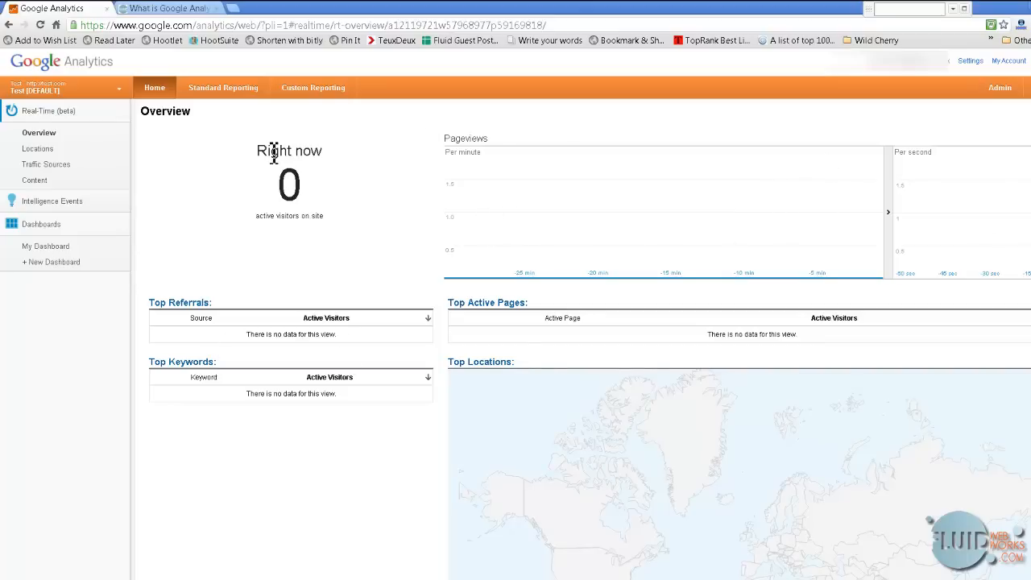
mouse_move(42, 151)
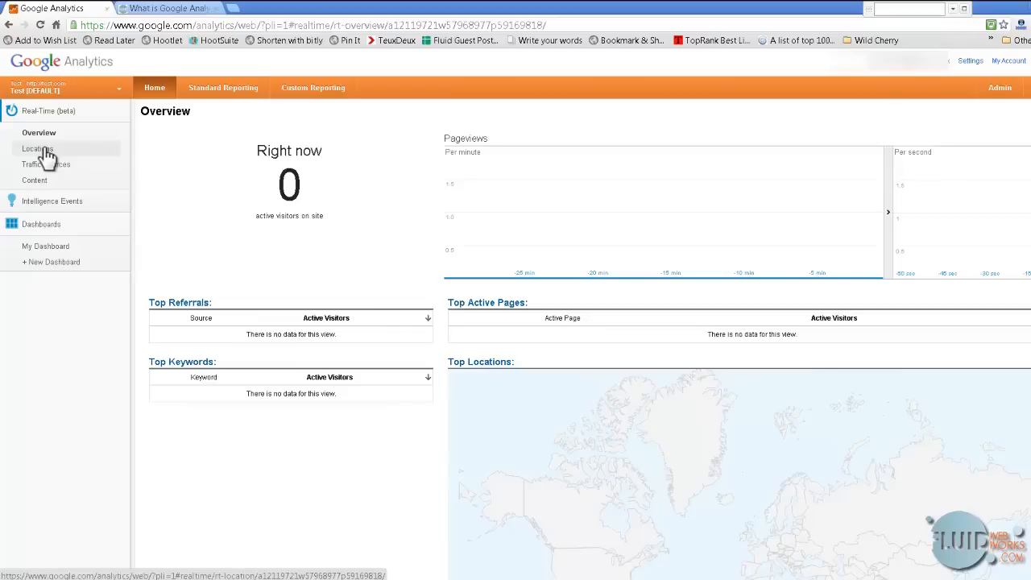
mouse_move(37, 180)
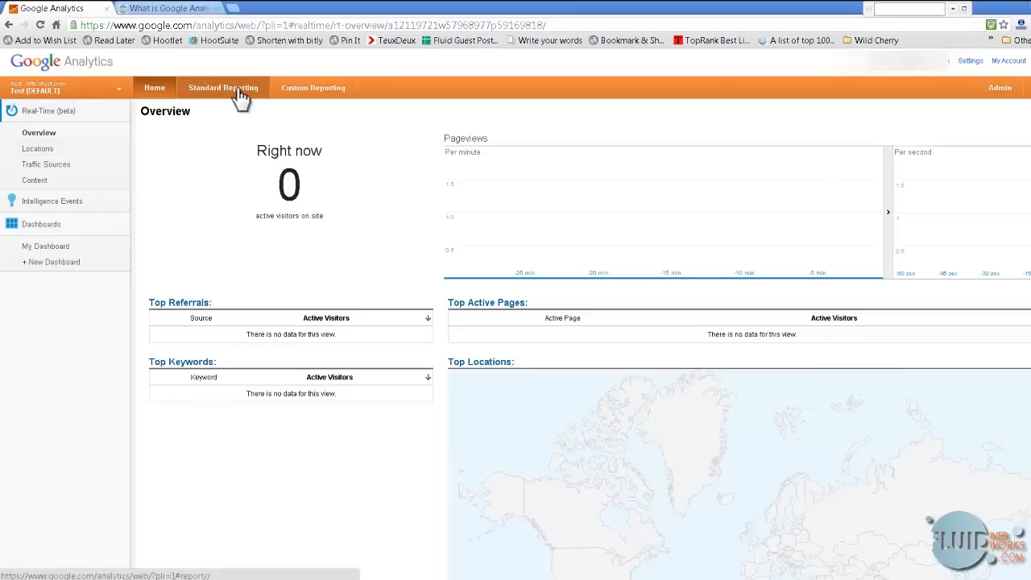
- View the Social Overview under Traffic Sources in standard reports, then return Home to My Dashboard
click(223, 87)
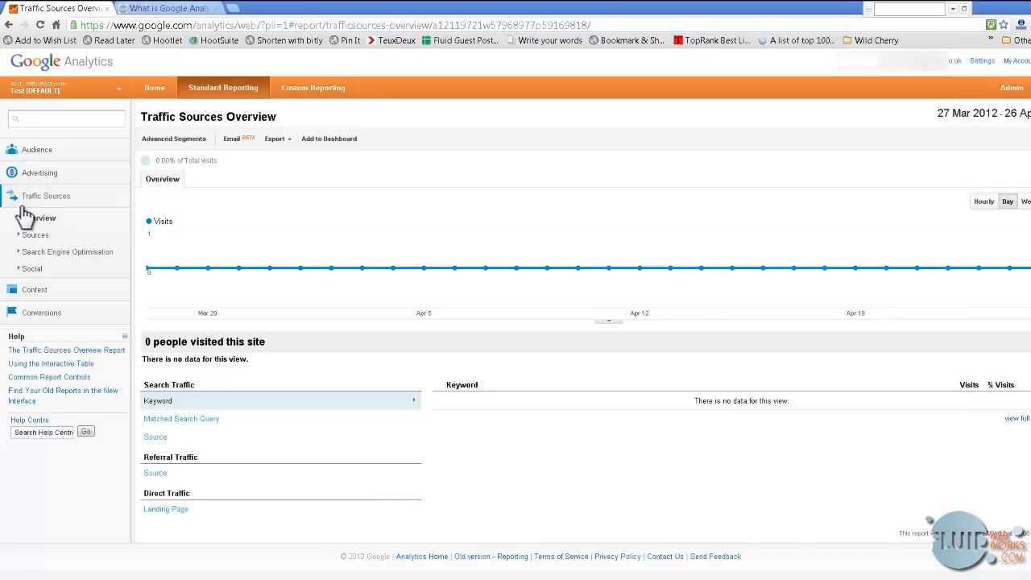
click(32, 267)
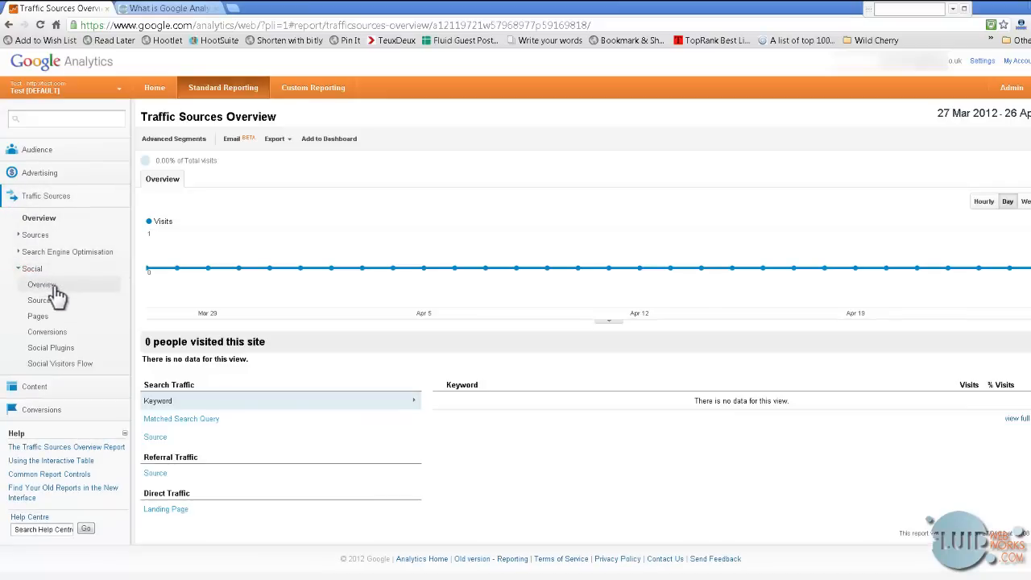
click(42, 284)
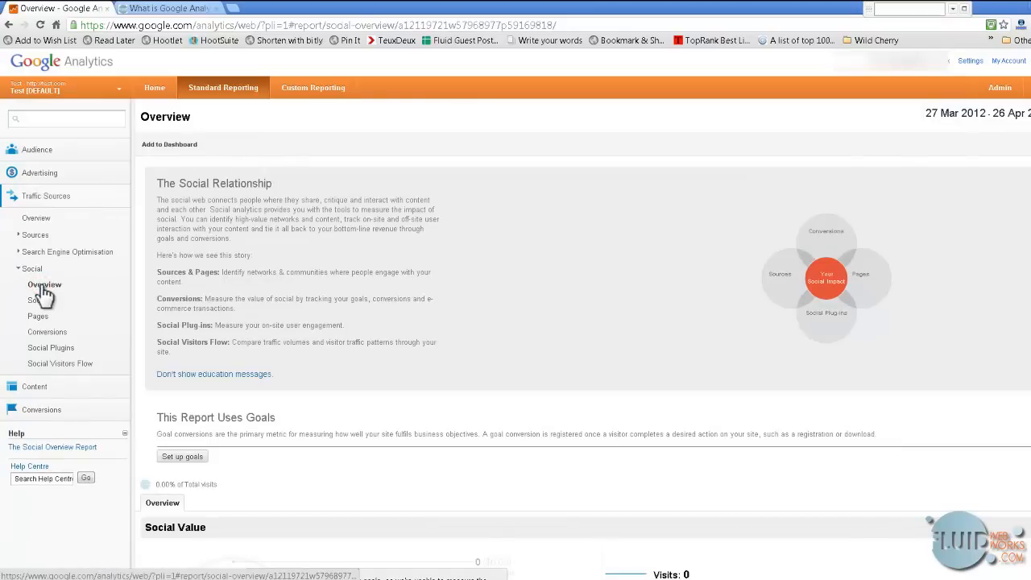
click(154, 87)
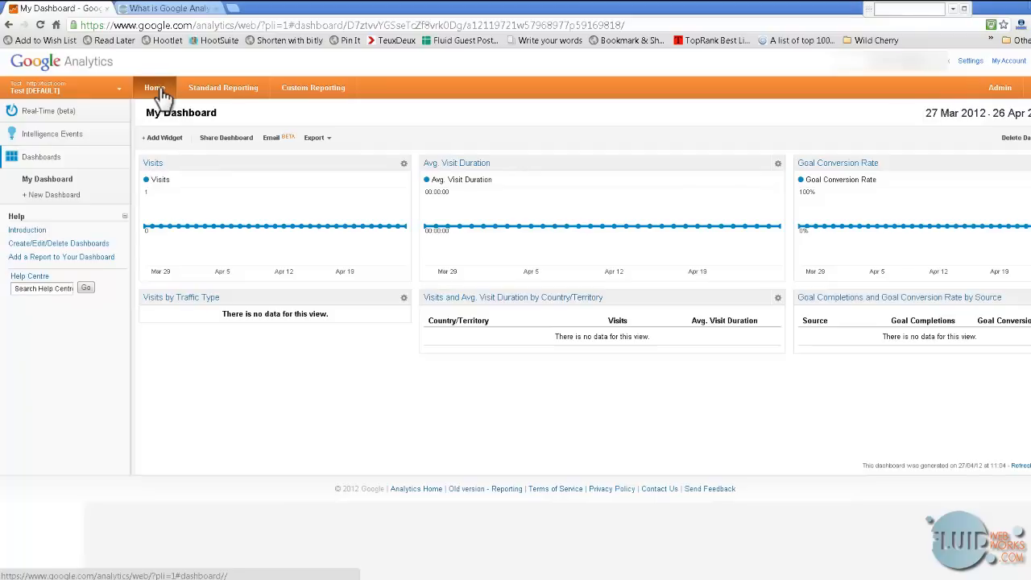
mouse_move(313, 100)
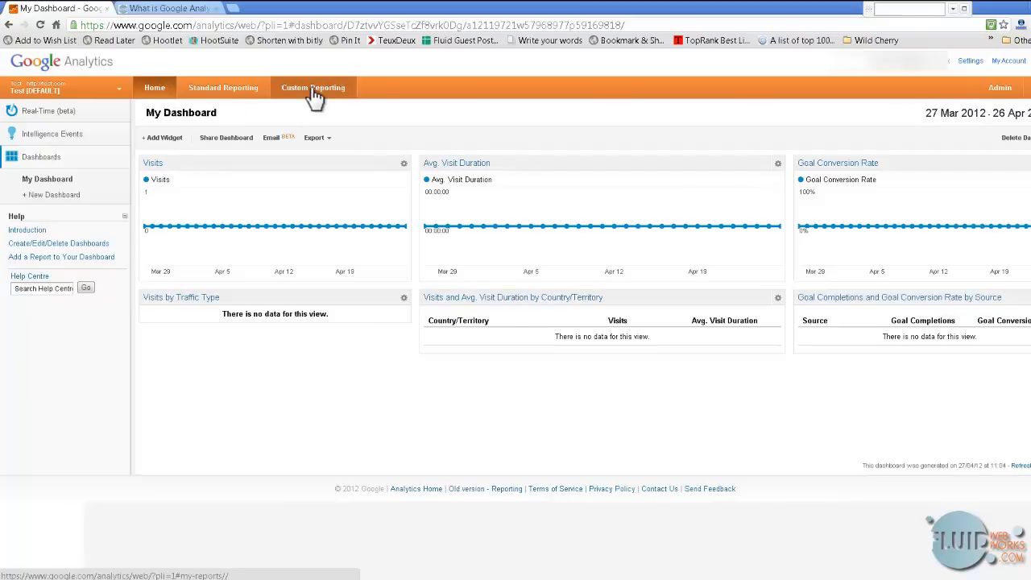
- Switch to Custom Reporting to view the New Custom Report charting average domain lookup time
click(312, 87)
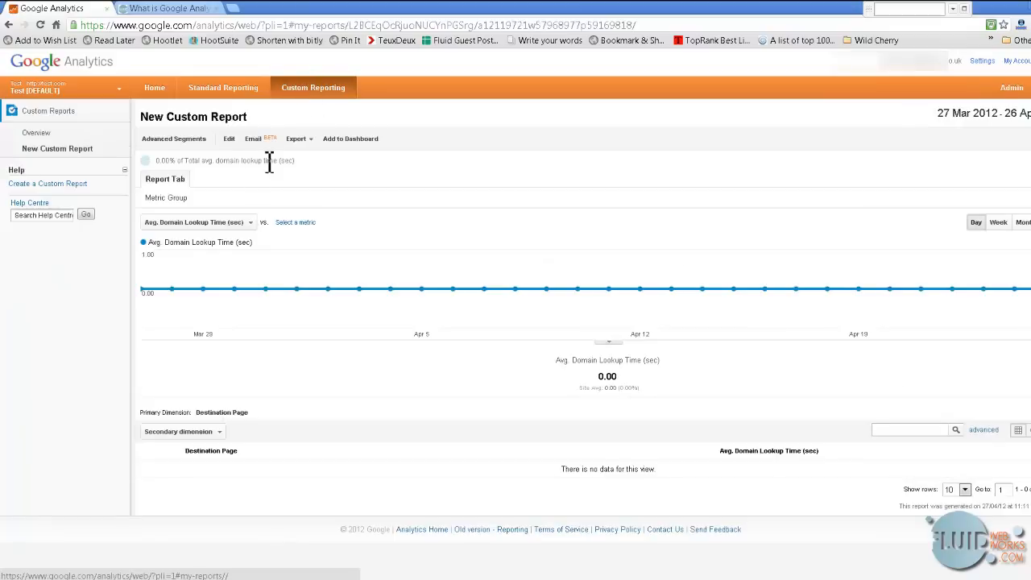
mouse_move(306, 171)
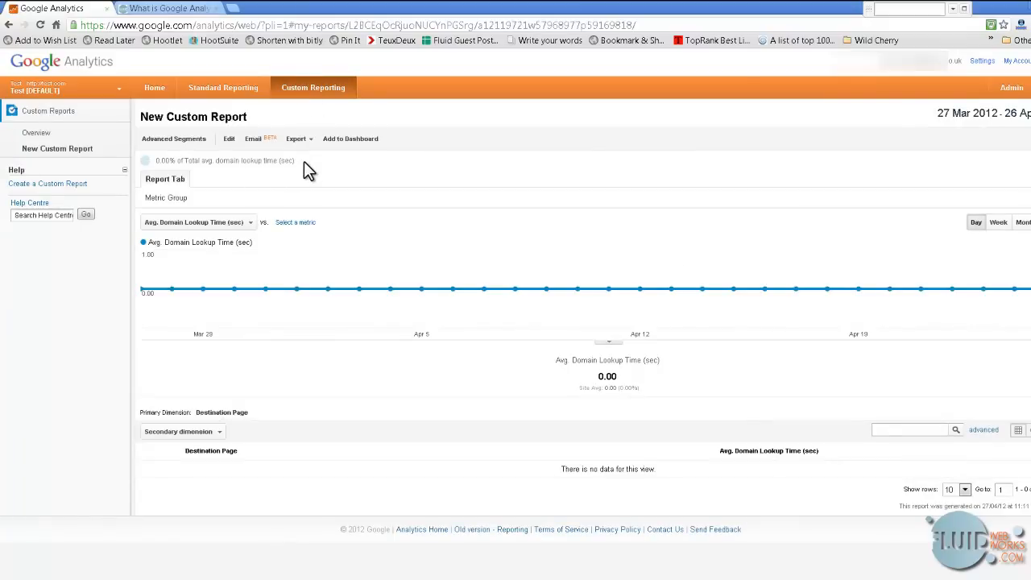